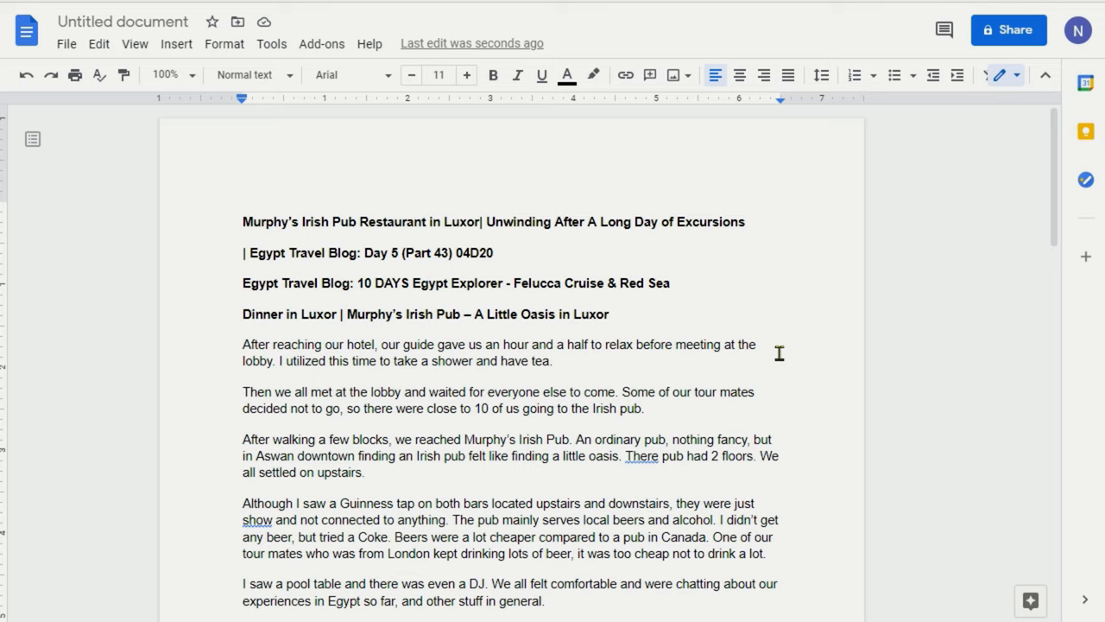
pyautogui.moveTo(661, 415)
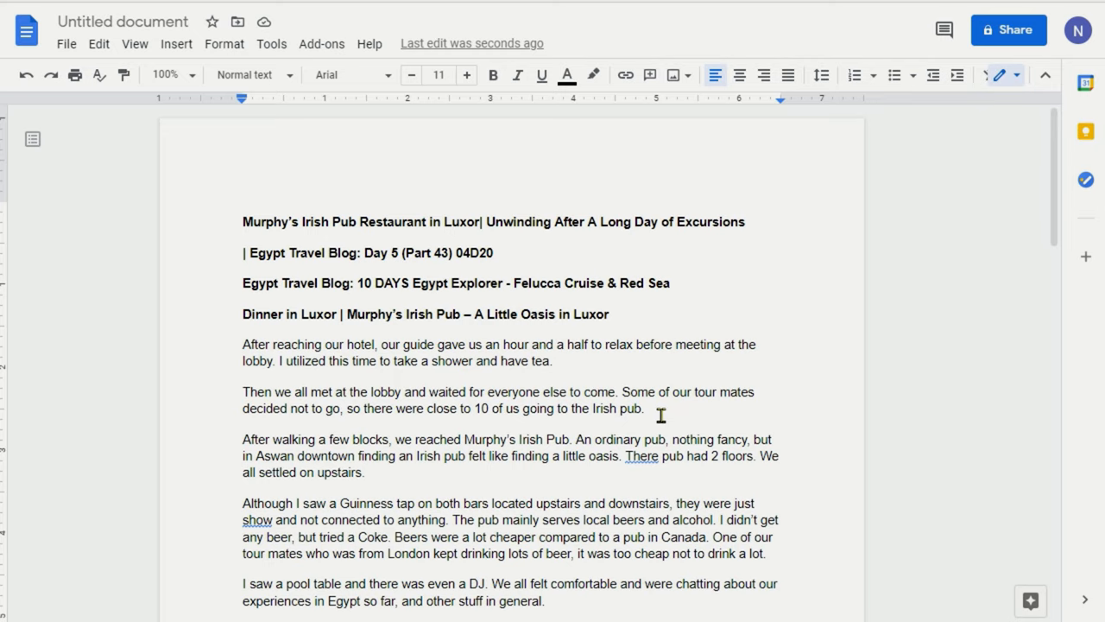
pyautogui.moveTo(707, 398)
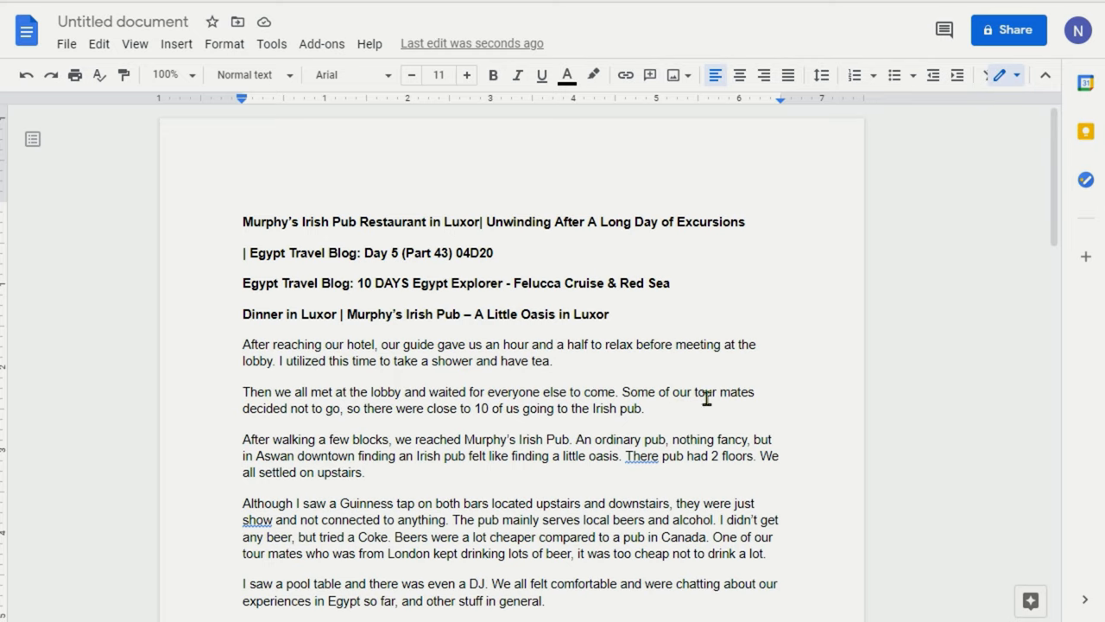
# Step: Scroll through the post to inspect the blank lines below the kebab paragraph
pyautogui.scroll(-3)
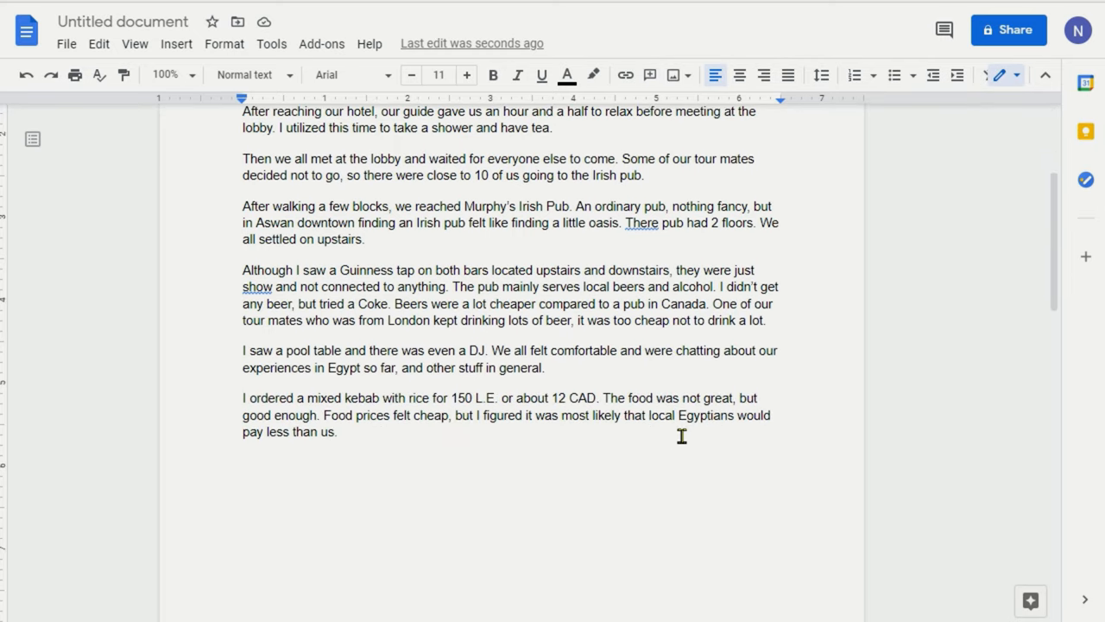
pyautogui.scroll(-3)
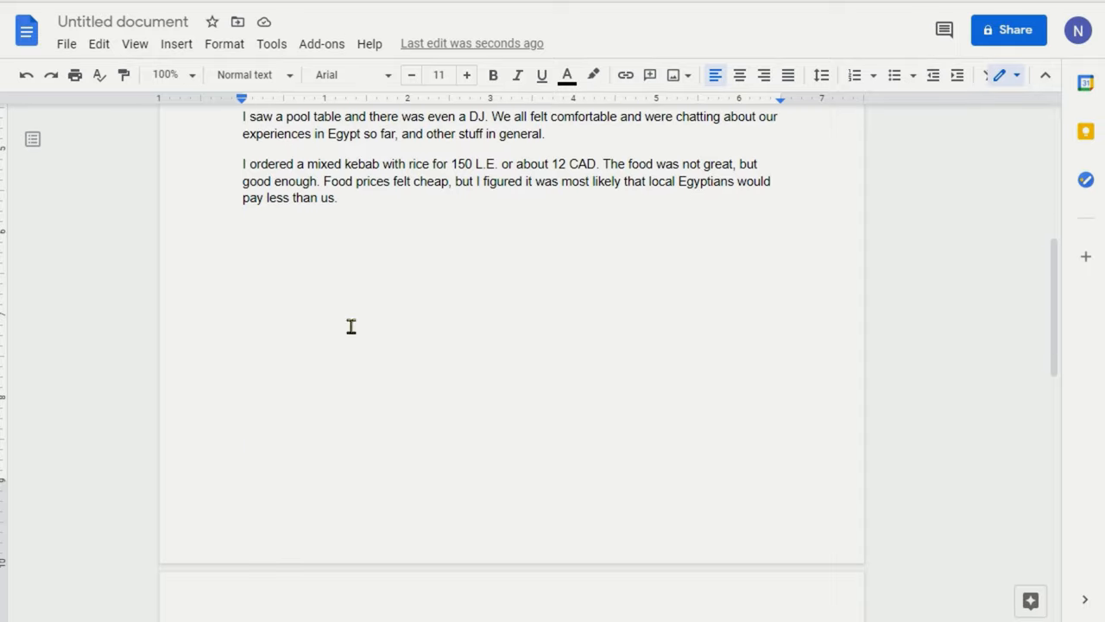
pyautogui.moveTo(372, 305)
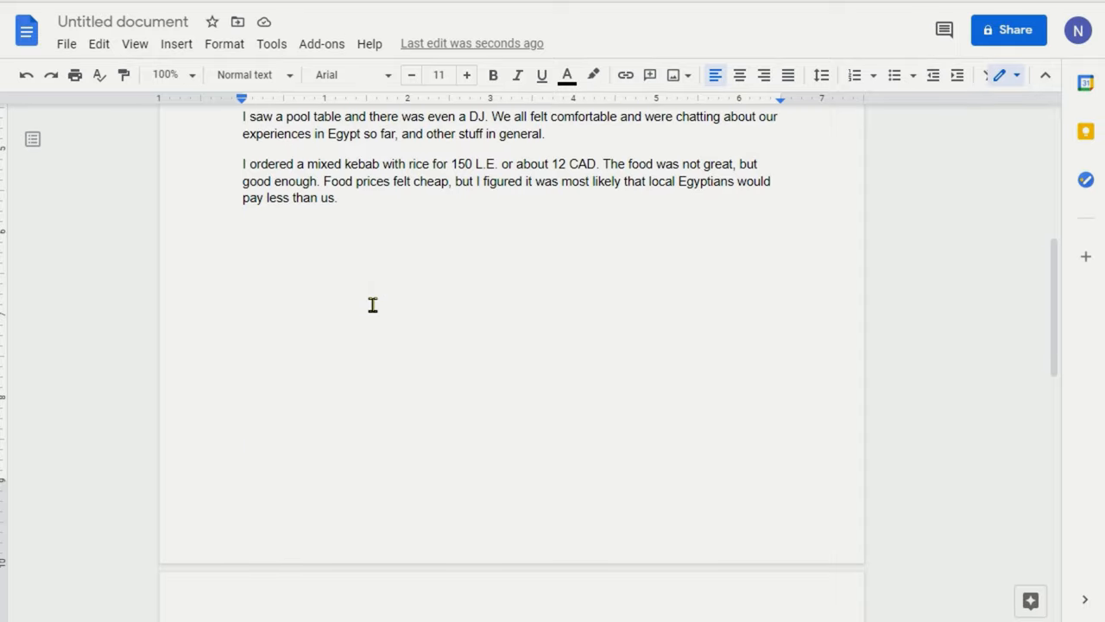
pyautogui.scroll(-3)
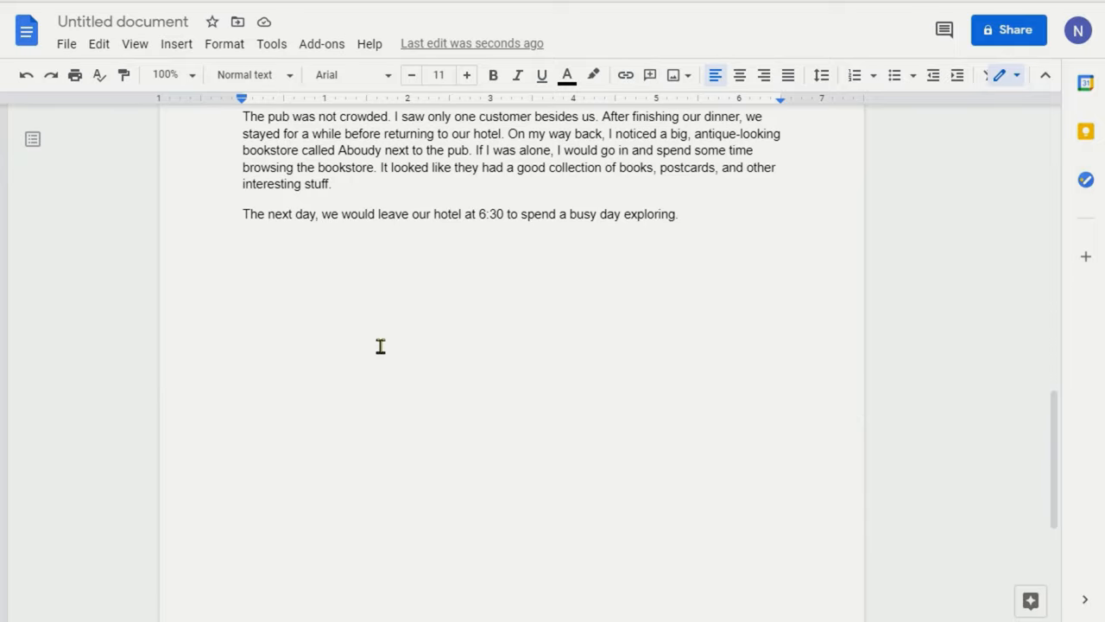
pyautogui.scroll(-3)
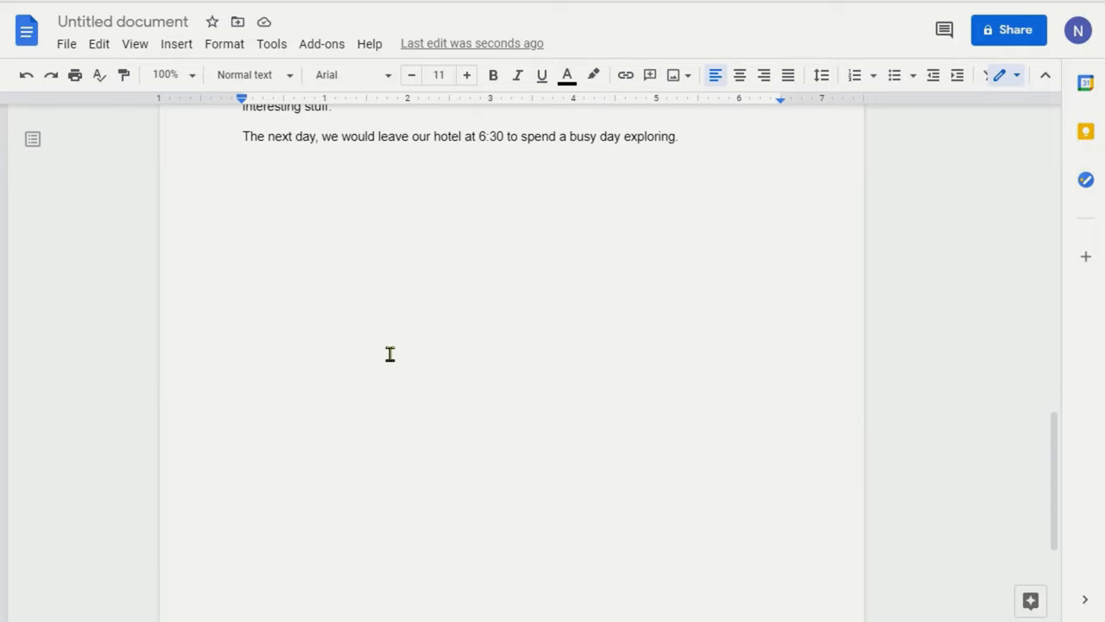
pyautogui.scroll(-3)
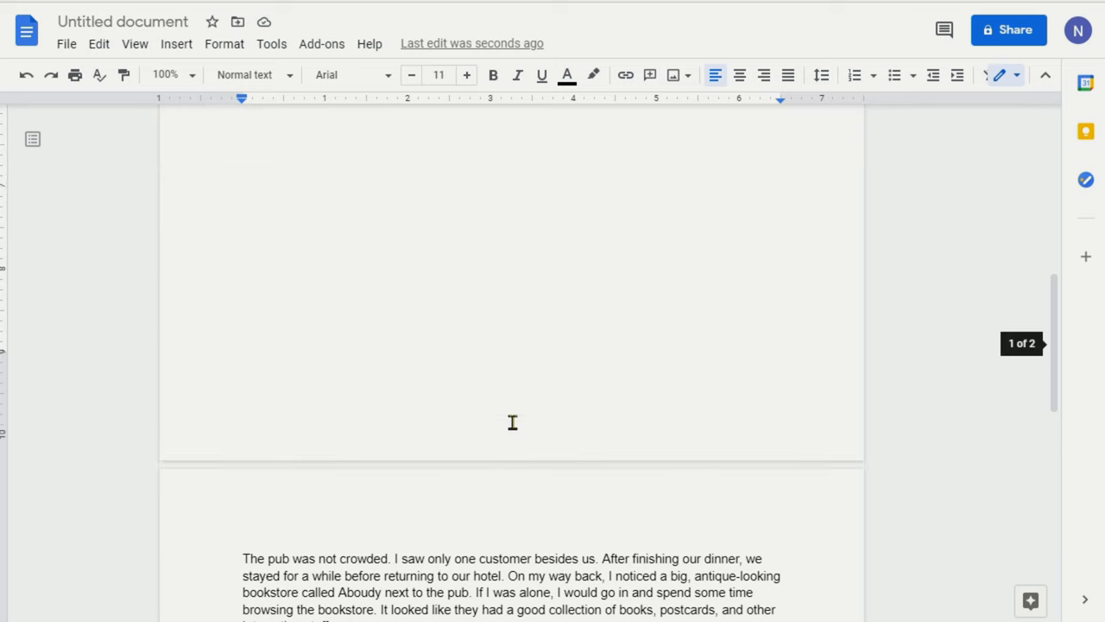
pyautogui.scroll(3)
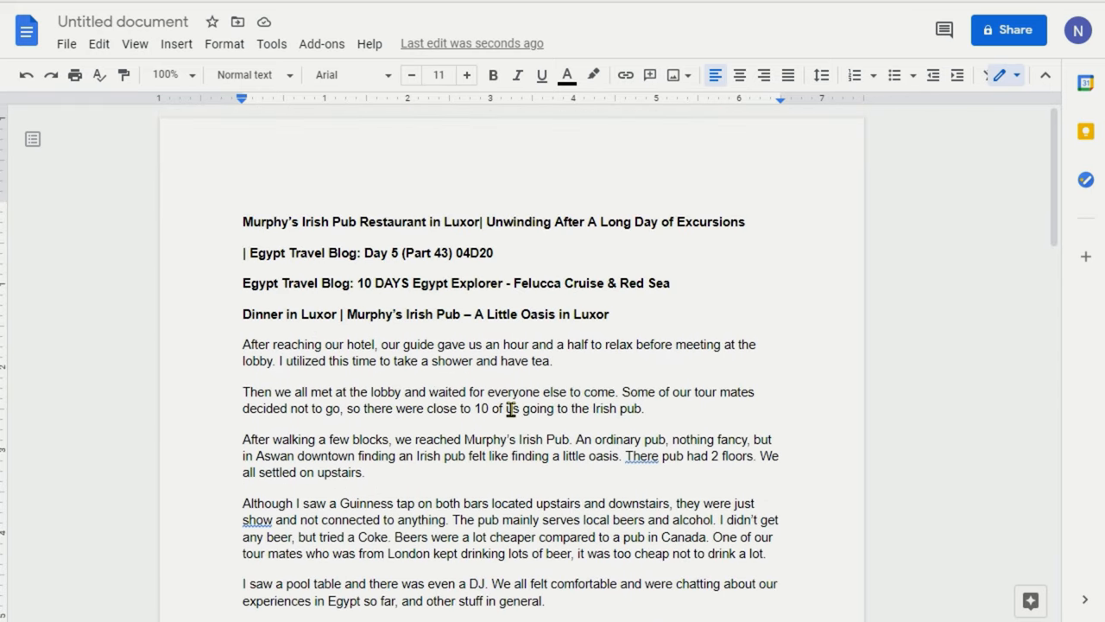
pyautogui.scroll(-3)
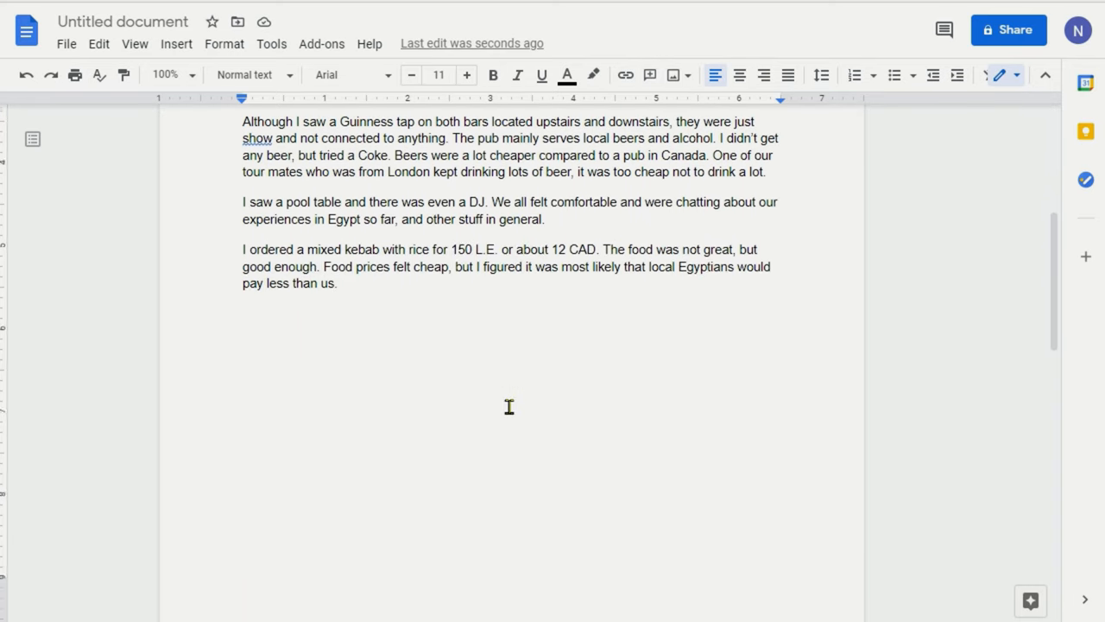
pyautogui.scroll(-3)
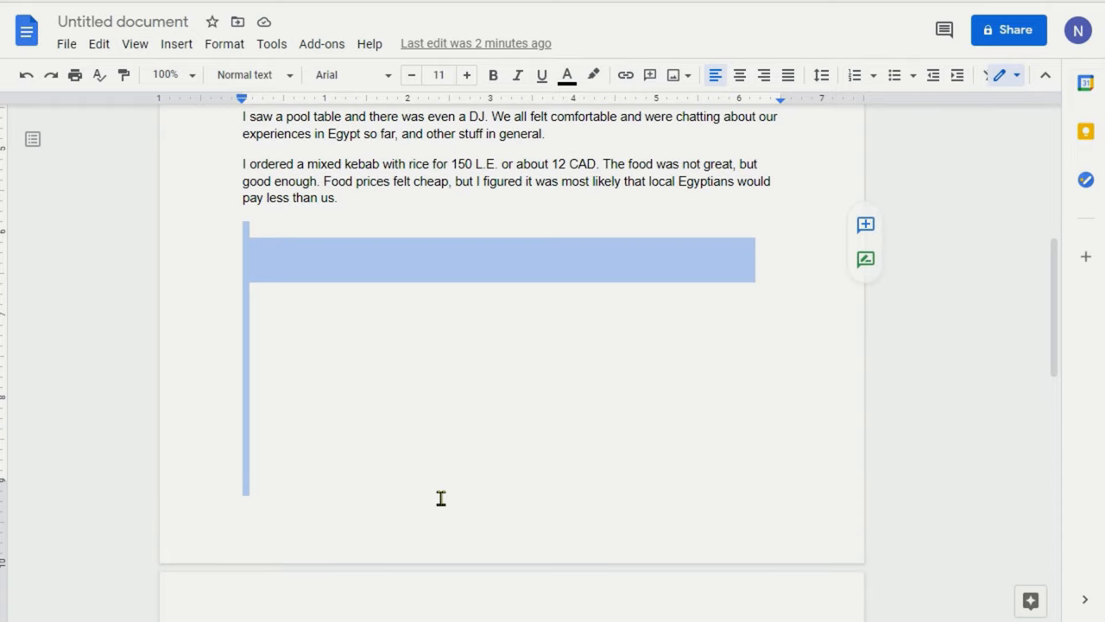
pyautogui.moveTo(495, 381)
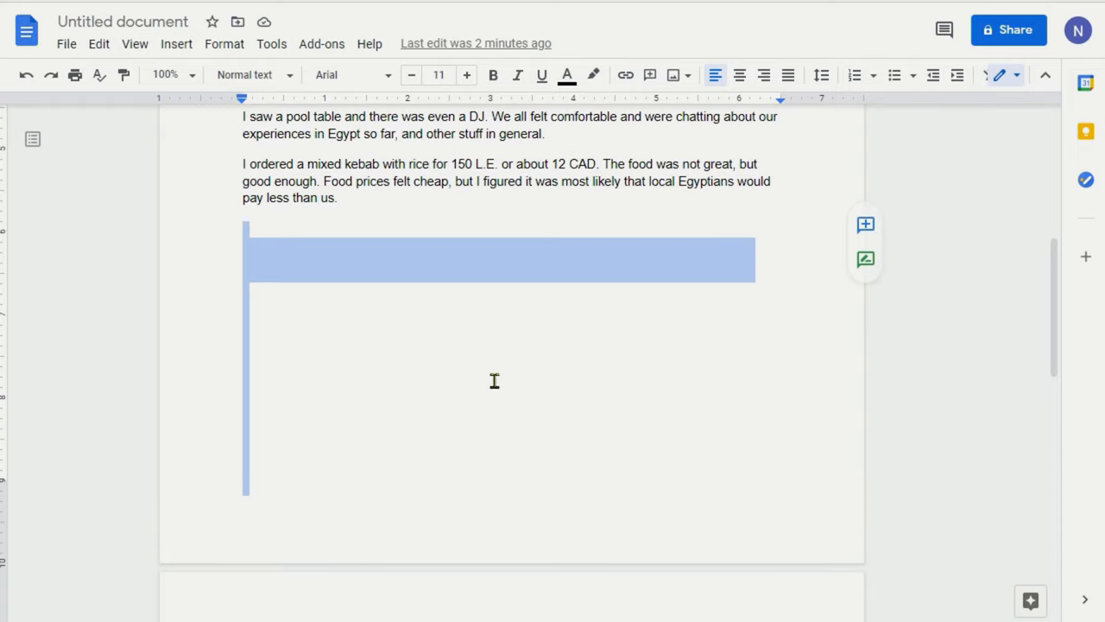
pyautogui.moveTo(498, 391)
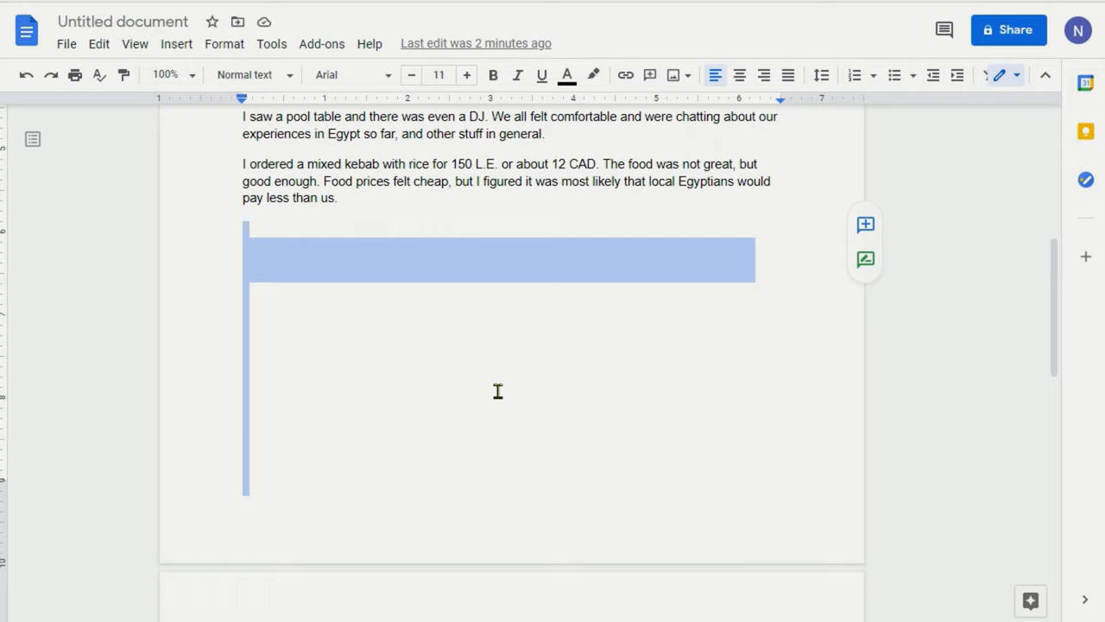
pyautogui.moveTo(507, 390)
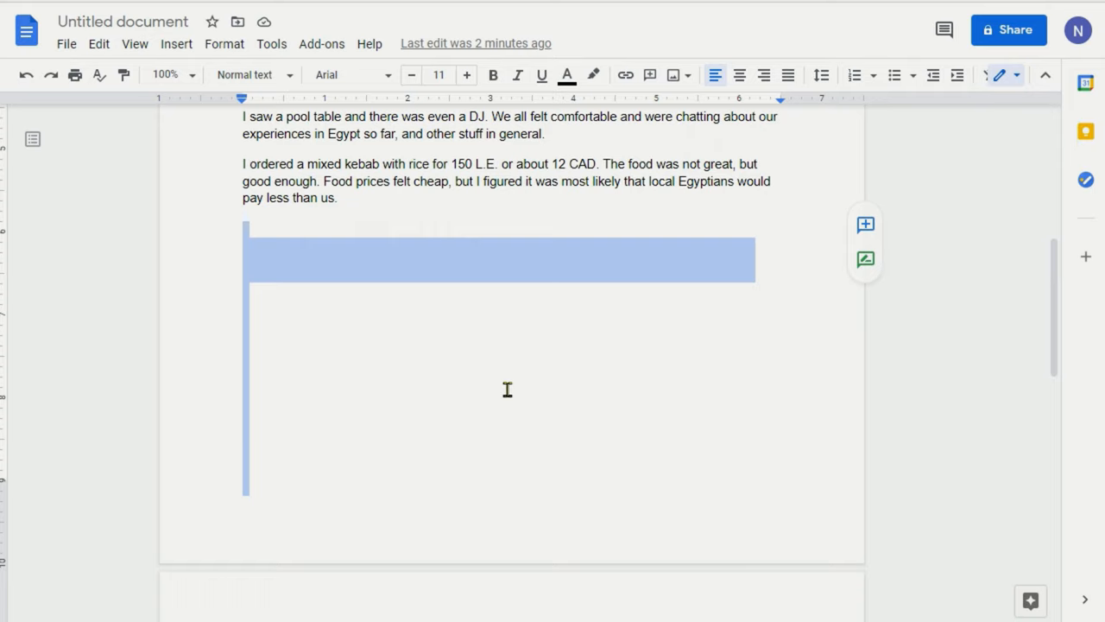
pyautogui.moveTo(516, 386)
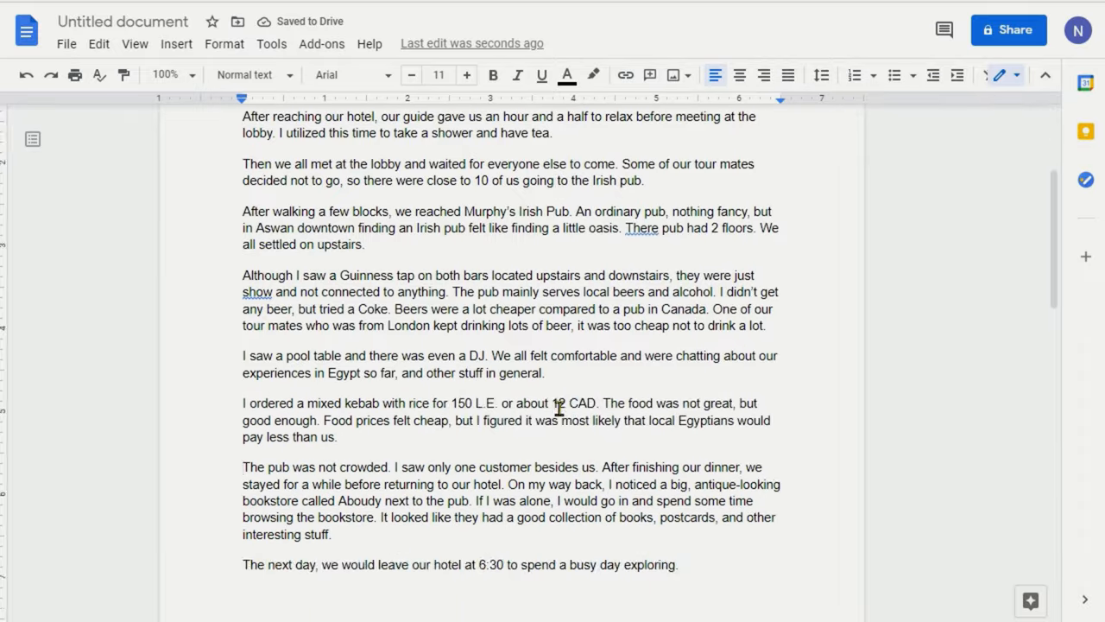
pyautogui.scroll(-3)
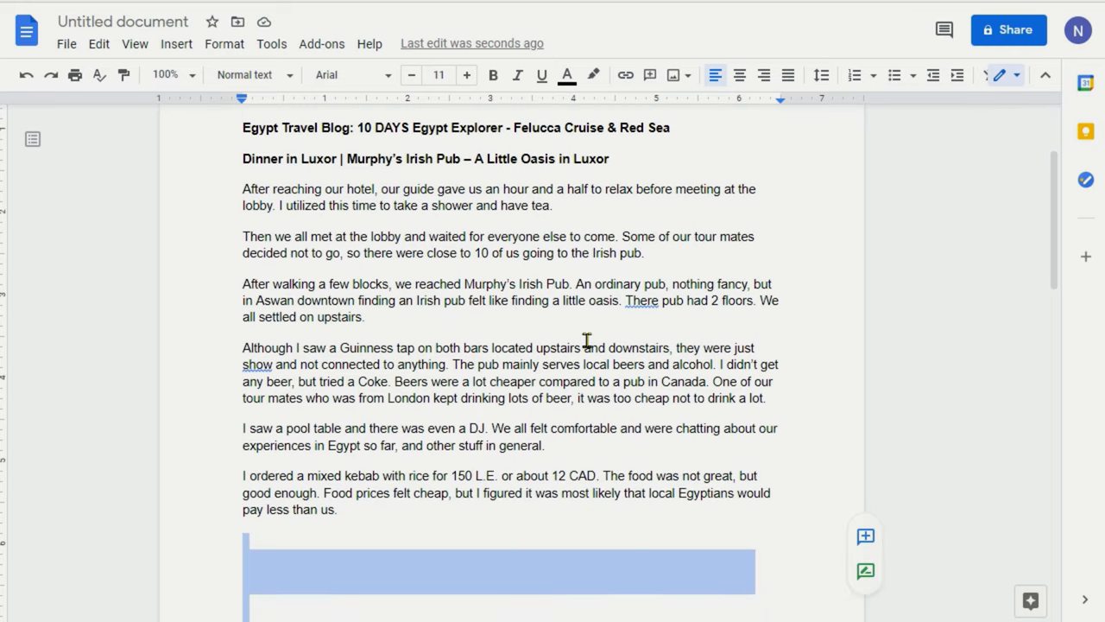
# Step: Scroll down to check the restored blank space and the pub paragraph on page two
pyautogui.scroll(-3)
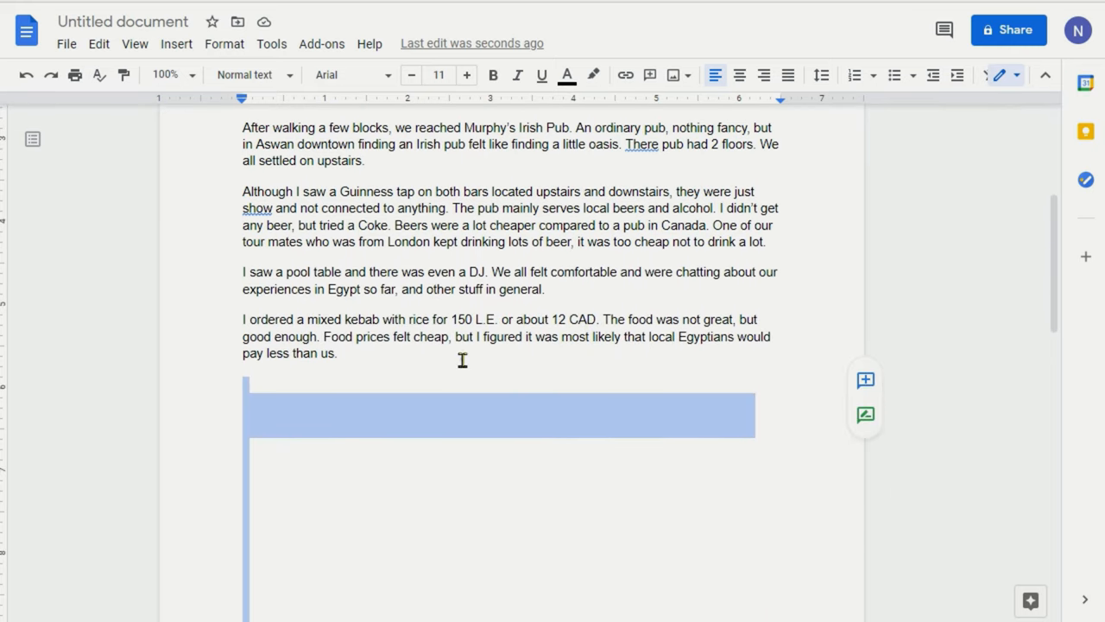
pyautogui.scroll(-3)
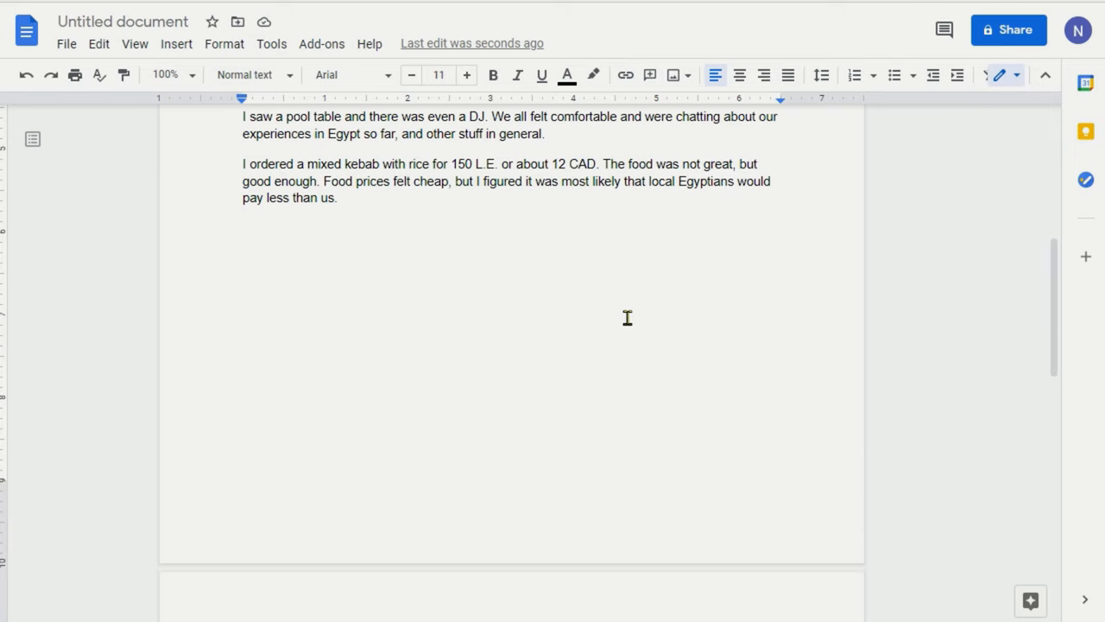
pyautogui.scroll(-3)
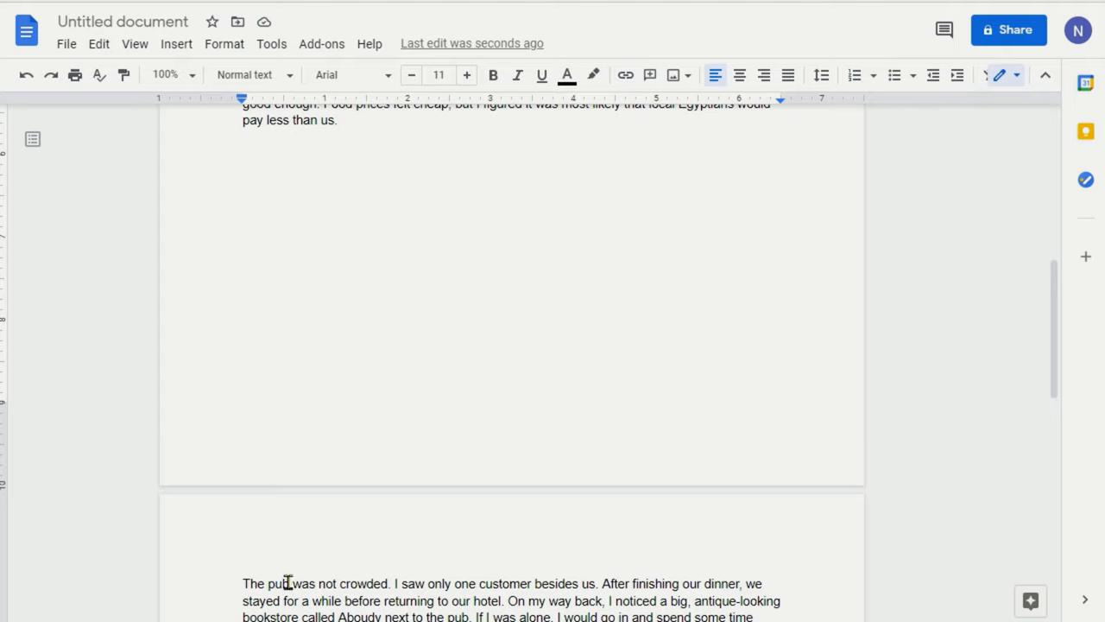
pyautogui.moveTo(340, 392)
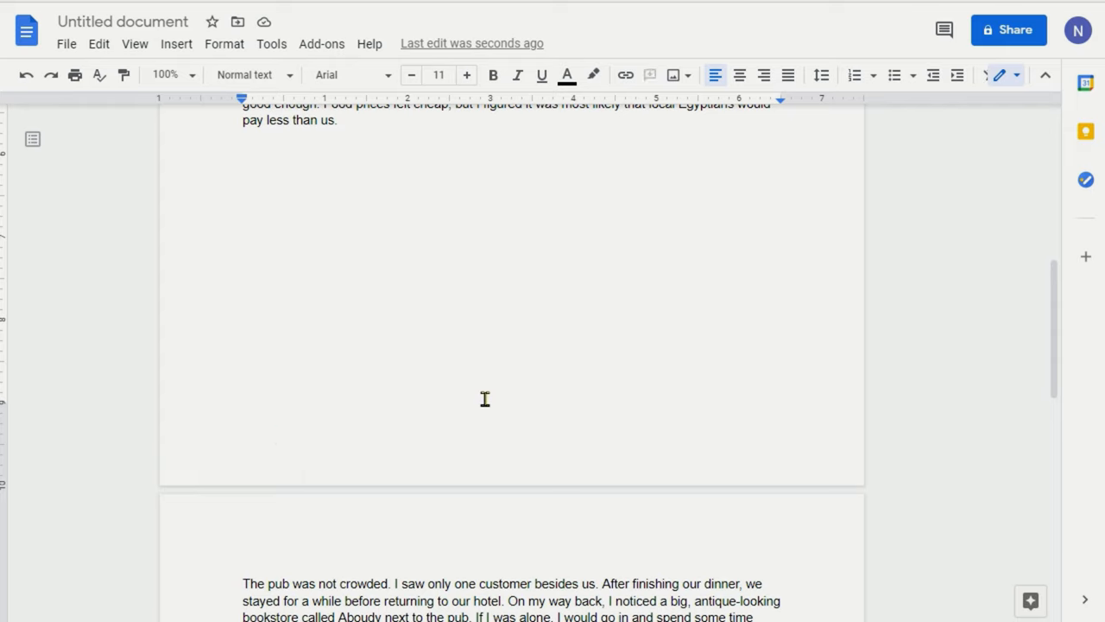
pyautogui.moveTo(503, 398)
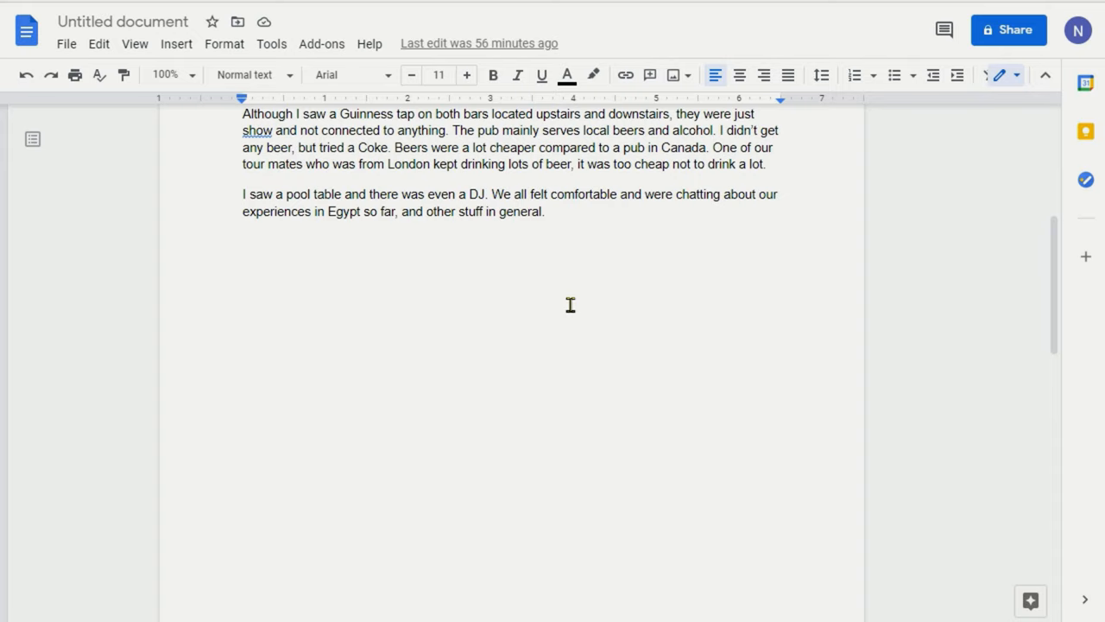
pyautogui.moveTo(327, 227)
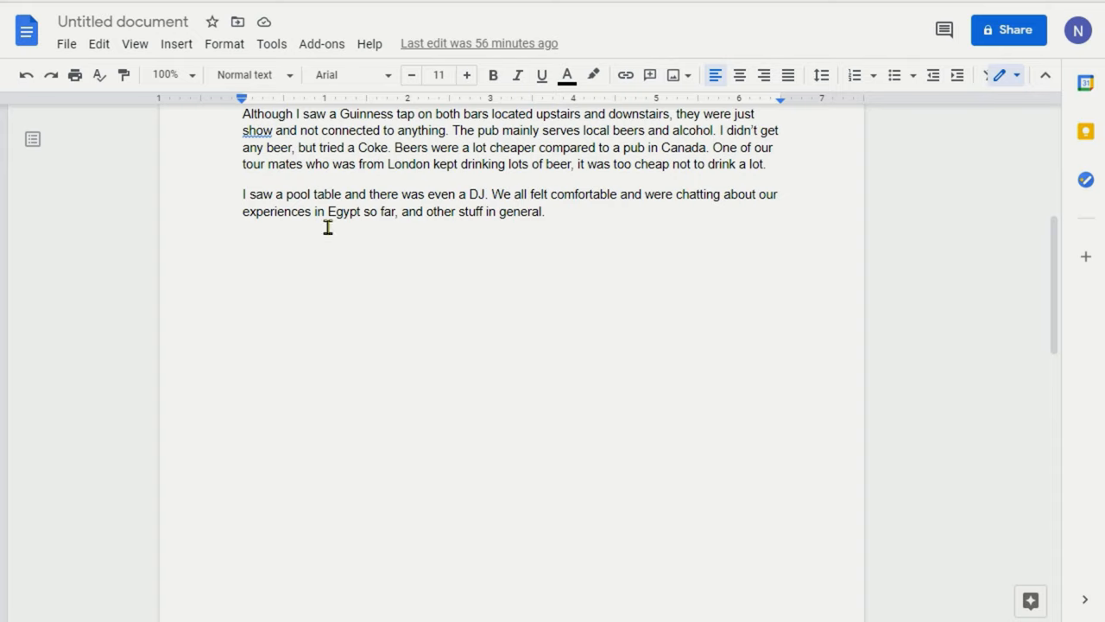
# Step: Change the bottom margin from 4.4 to 1 inch in Page setup
pyautogui.click(65, 43)
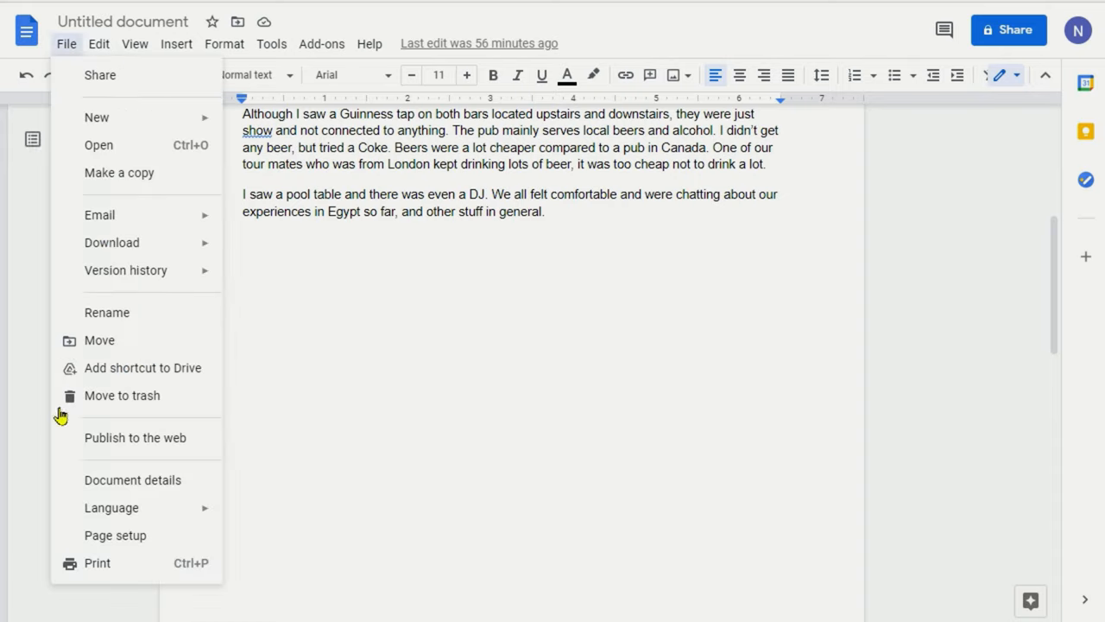
pyautogui.moveTo(122, 542)
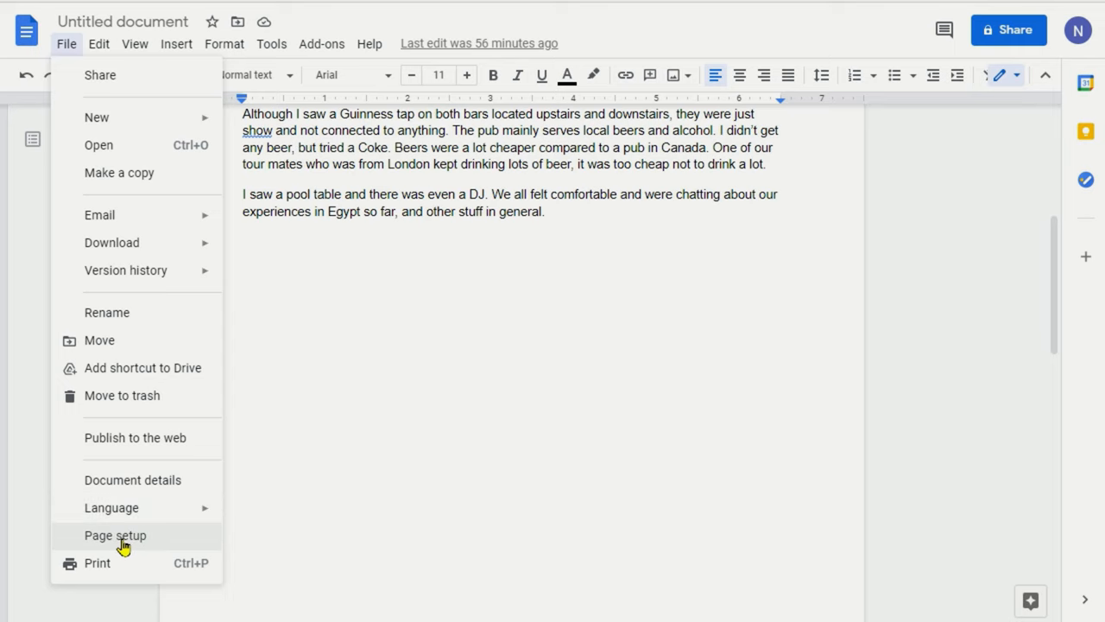
pyautogui.click(115, 534)
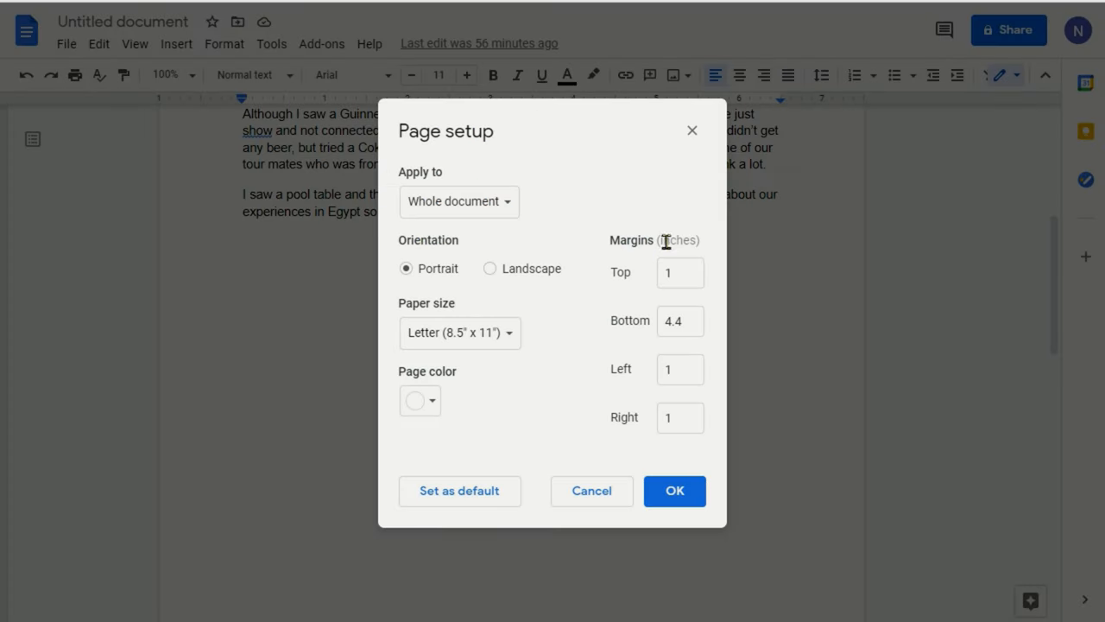
pyautogui.moveTo(691, 346)
pyautogui.write('1')
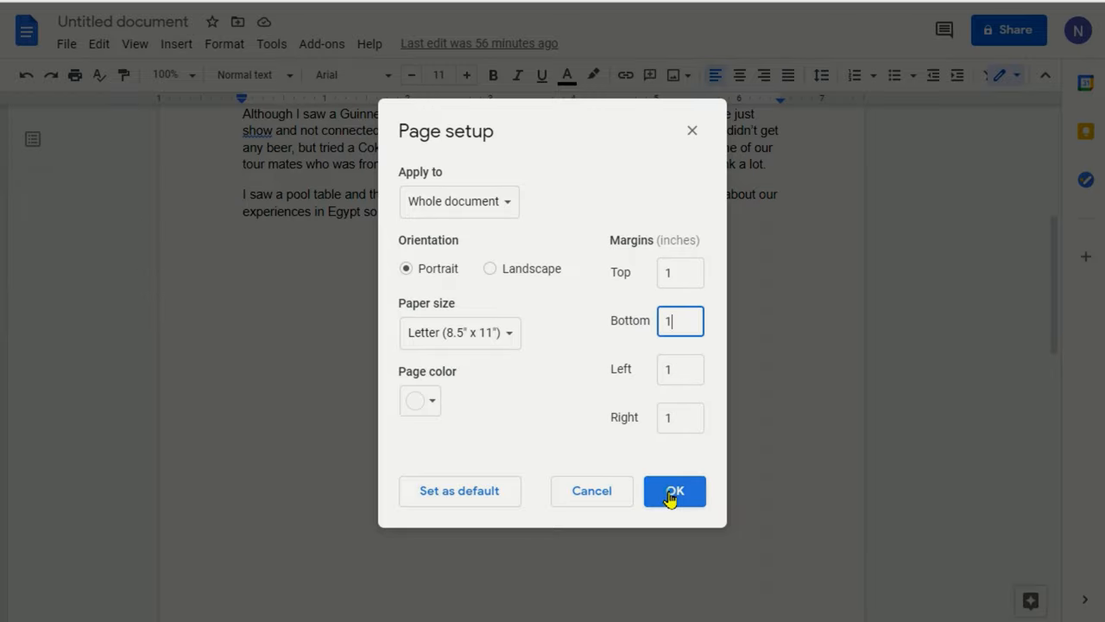
pyautogui.click(675, 491)
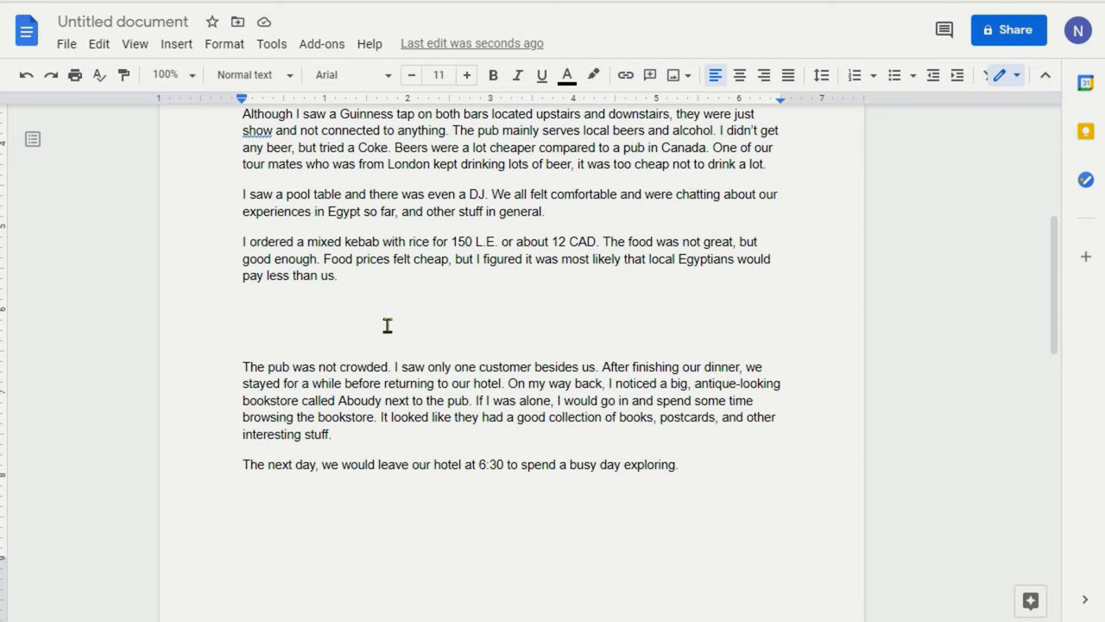
pyautogui.moveTo(411, 327)
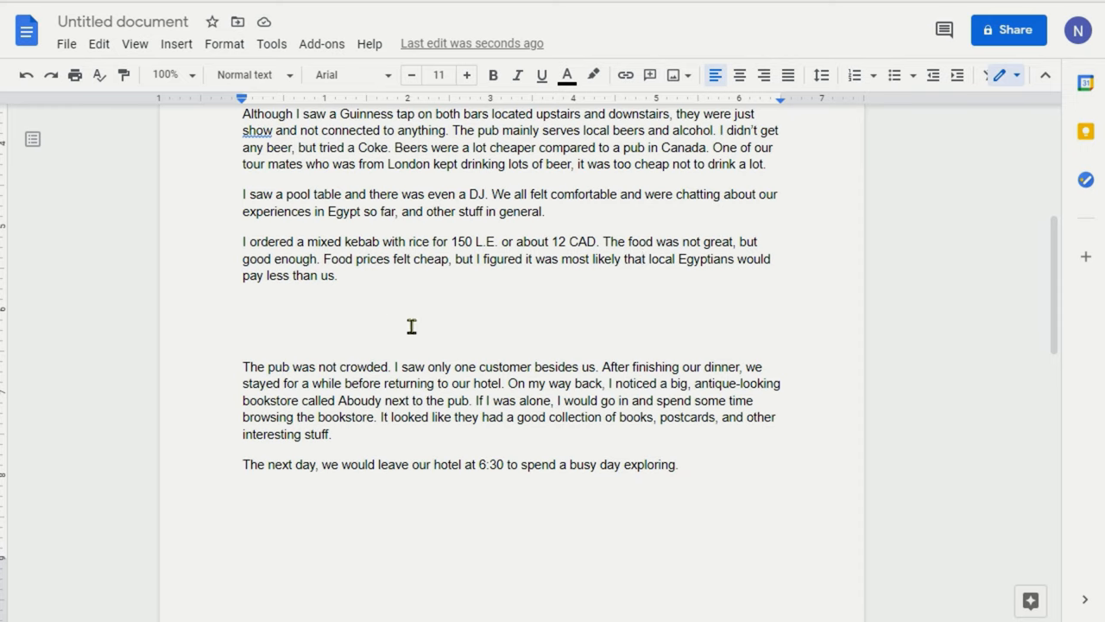
pyautogui.moveTo(419, 332)
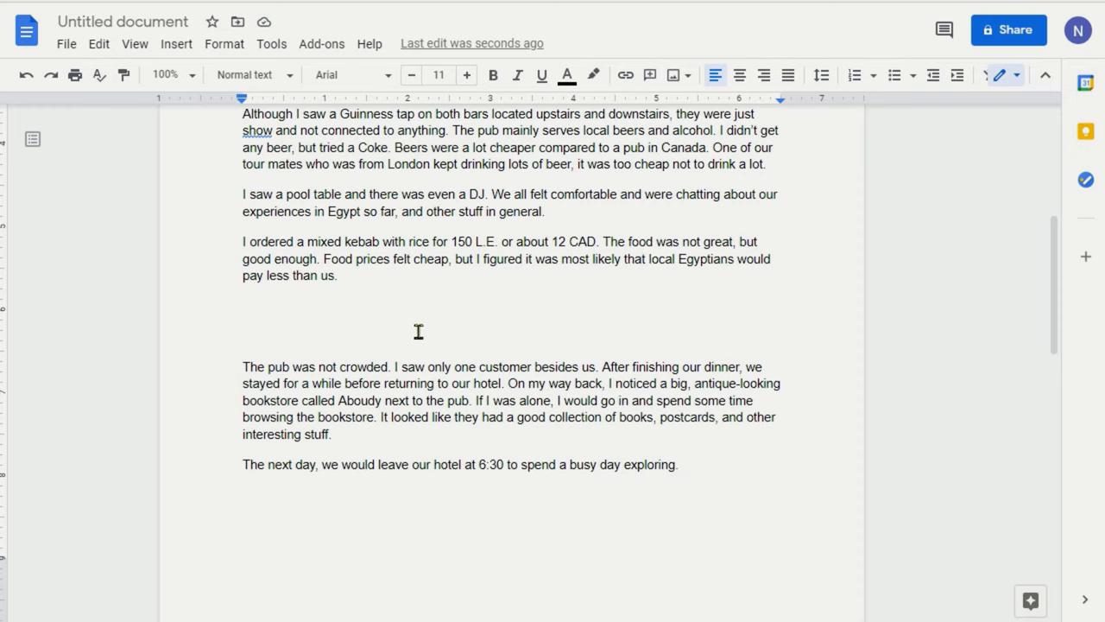
pyautogui.moveTo(478, 334)
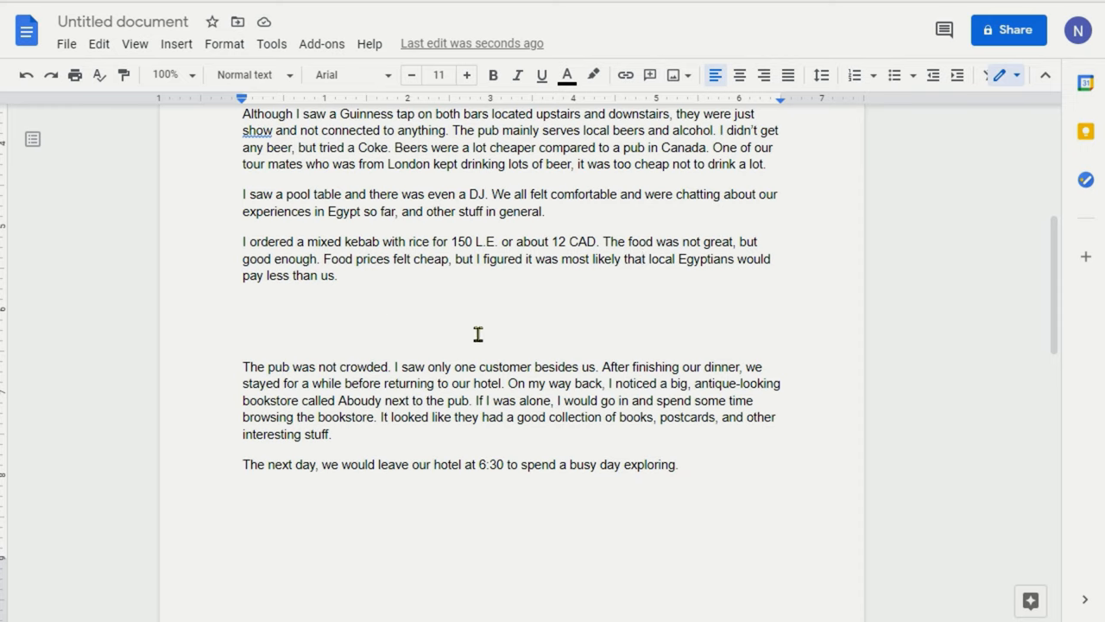
pyautogui.moveTo(470, 326)
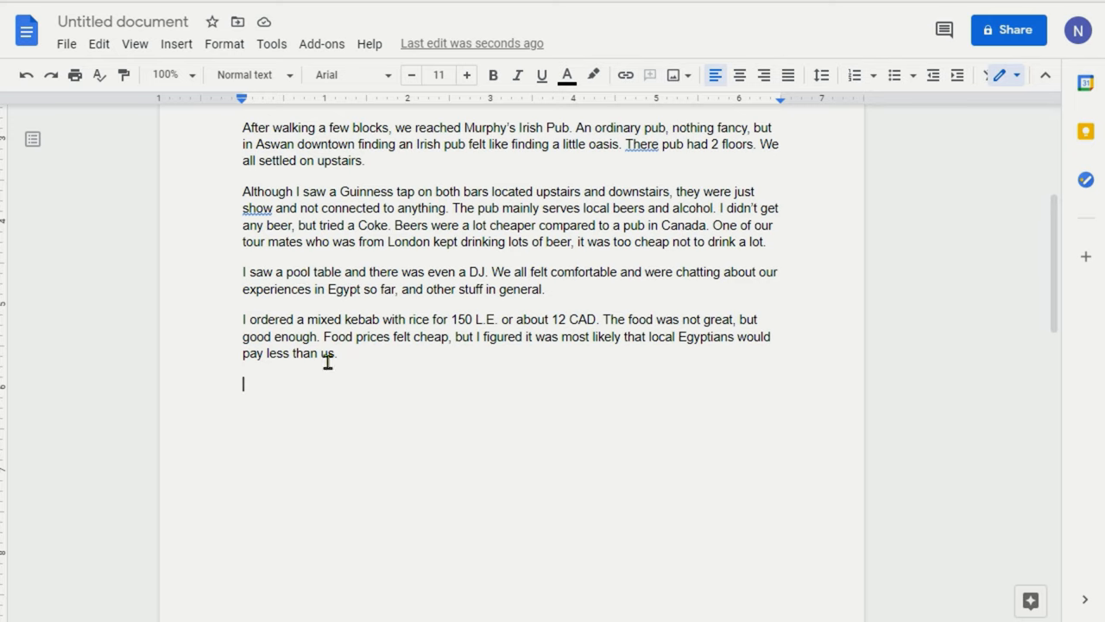
pyautogui.moveTo(268, 339)
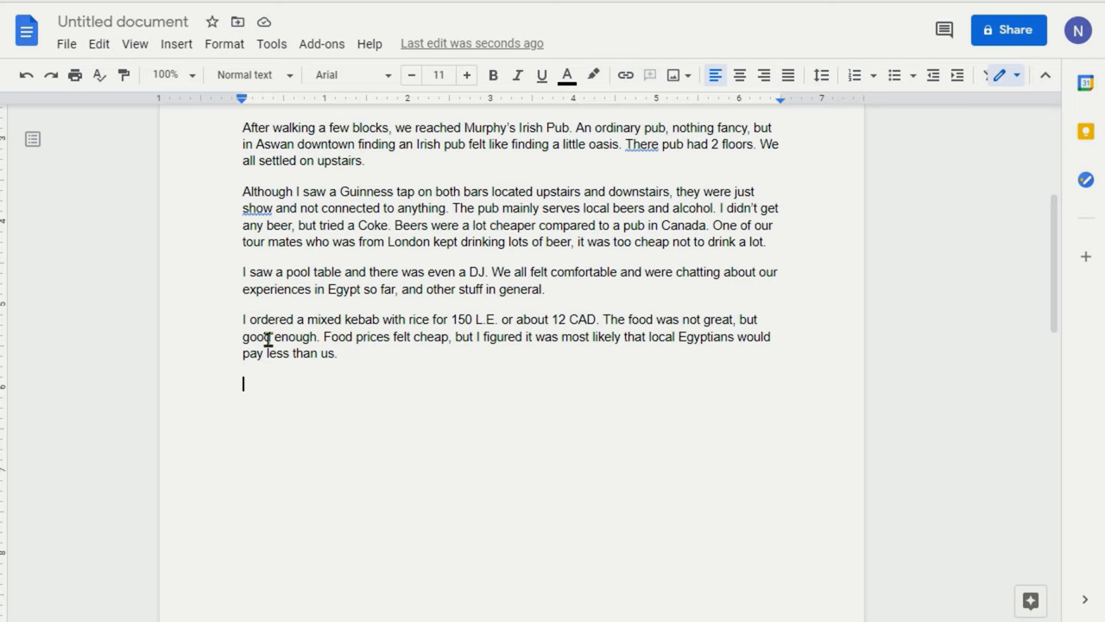
pyautogui.moveTo(238, 383)
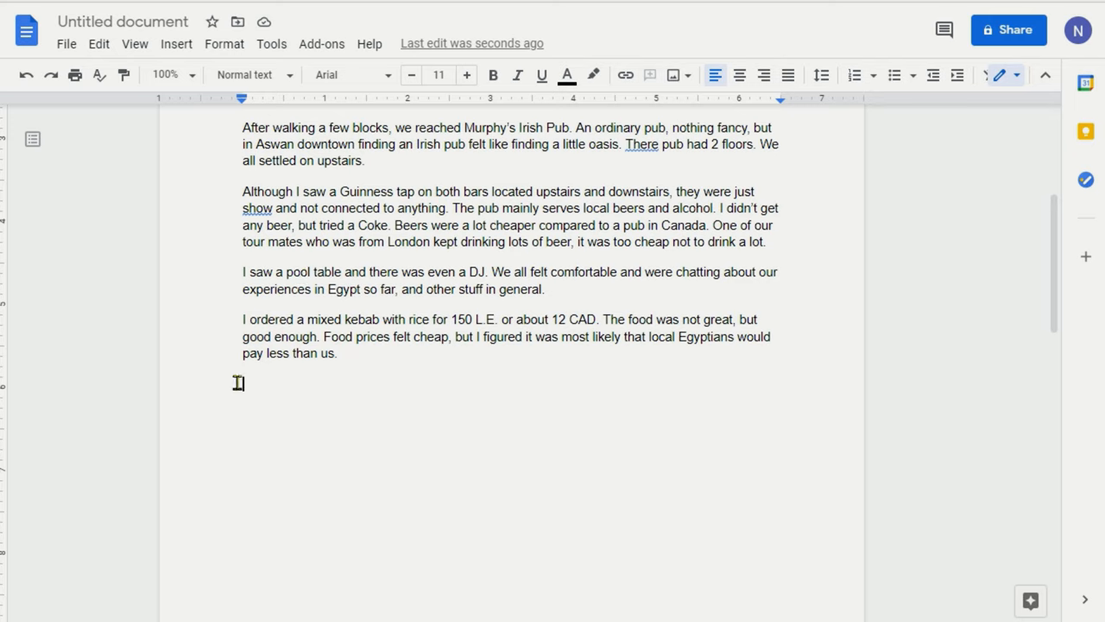
# Step: Type 'The next day, we would leave our hotel at 6:30 to spend a busy day exploring.'
pyautogui.scroll(-3)
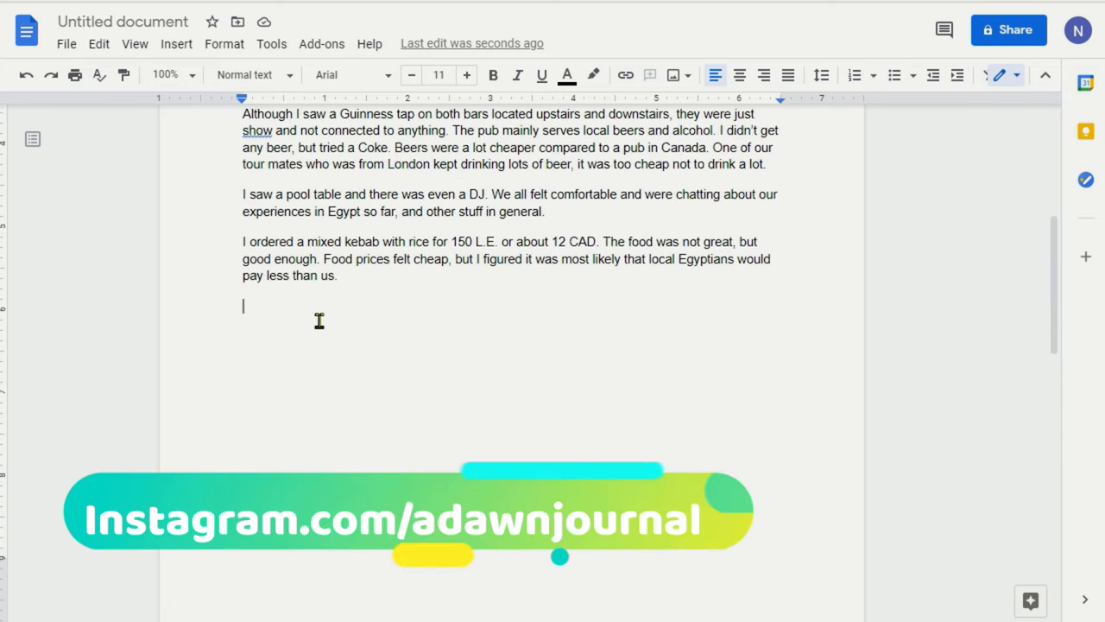
pyautogui.moveTo(460, 374)
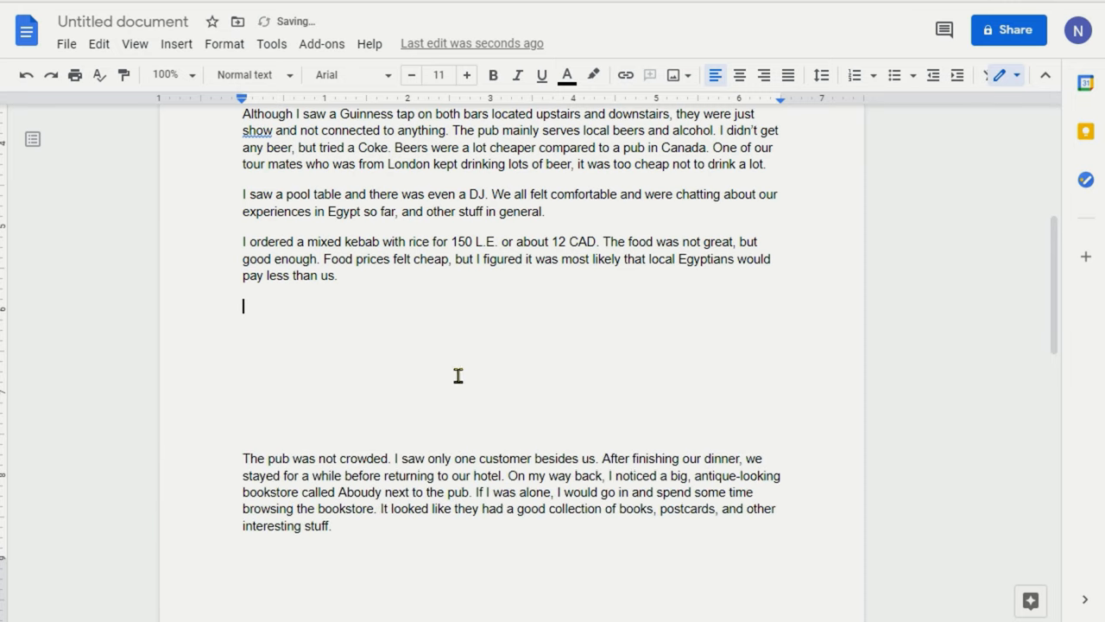
pyautogui.write('The next day, we would leave our hotel at 6:30 to spend a busy day exploring.')
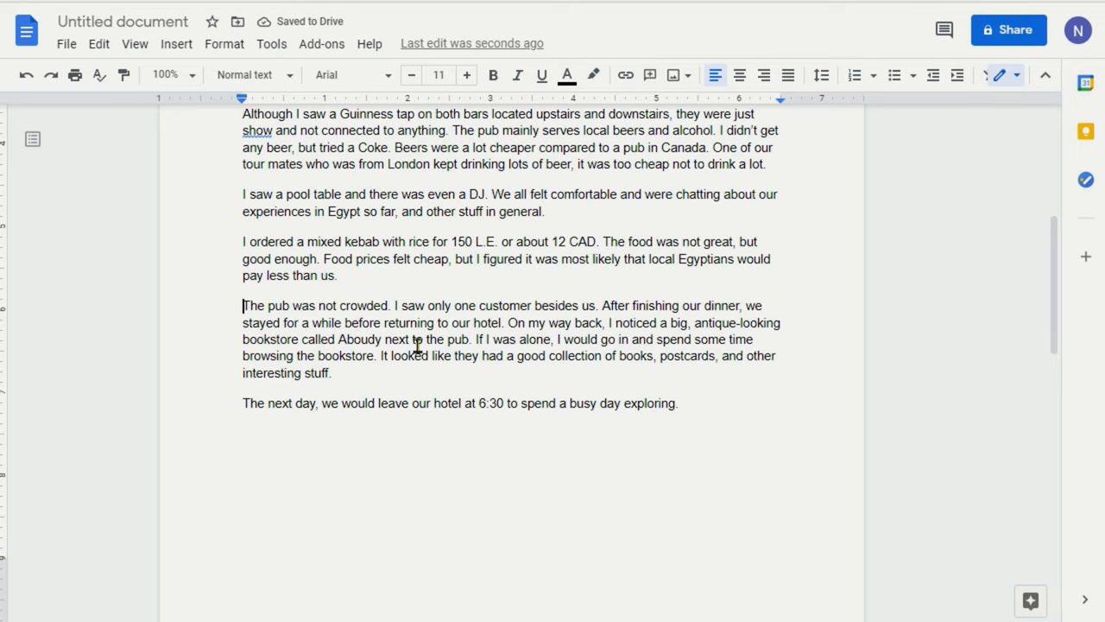
pyautogui.moveTo(432, 363)
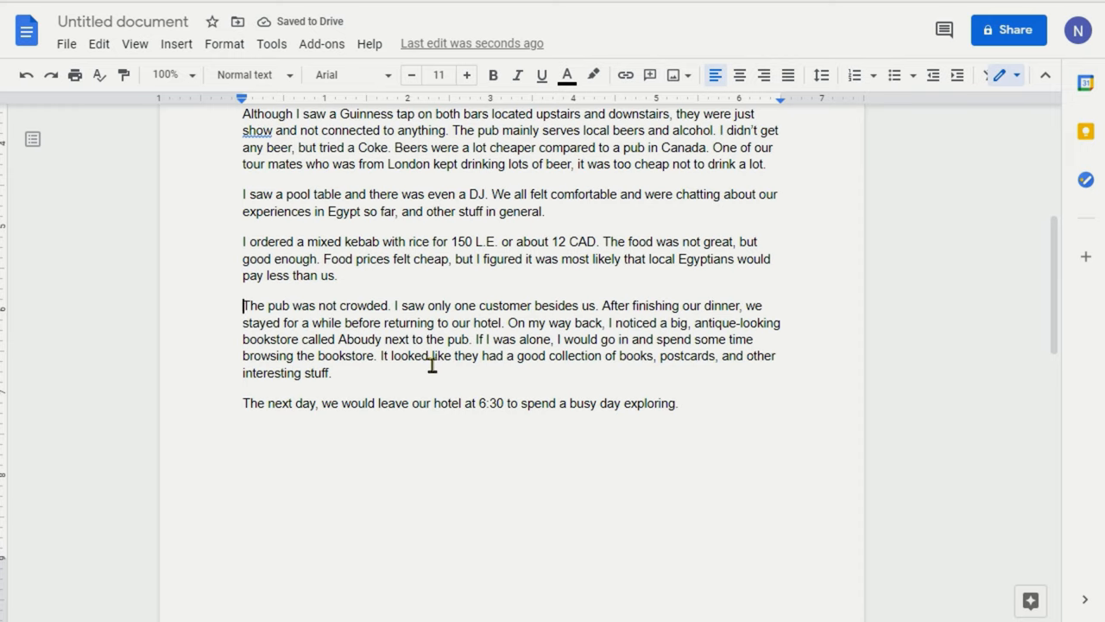
pyautogui.moveTo(341, 262)
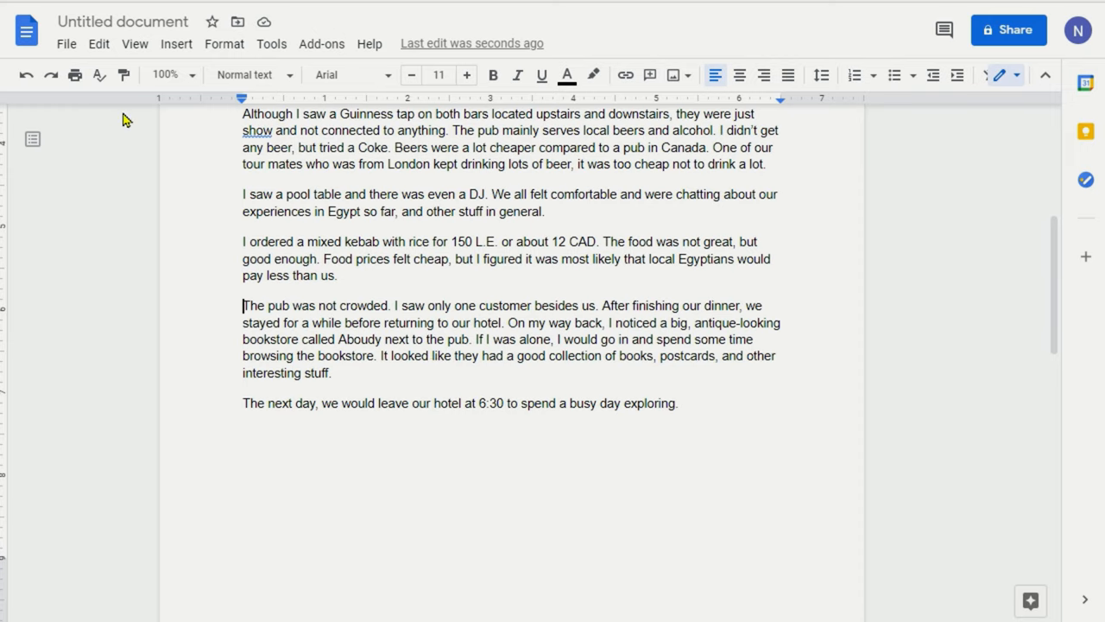
pyautogui.moveTo(423, 285)
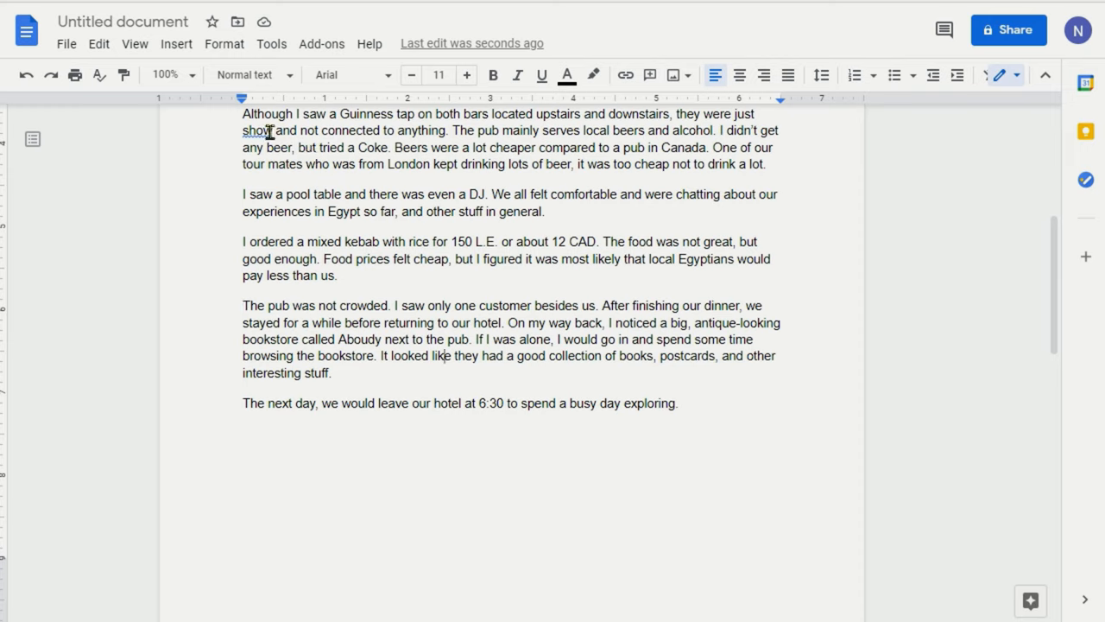
pyautogui.moveTo(224, 43)
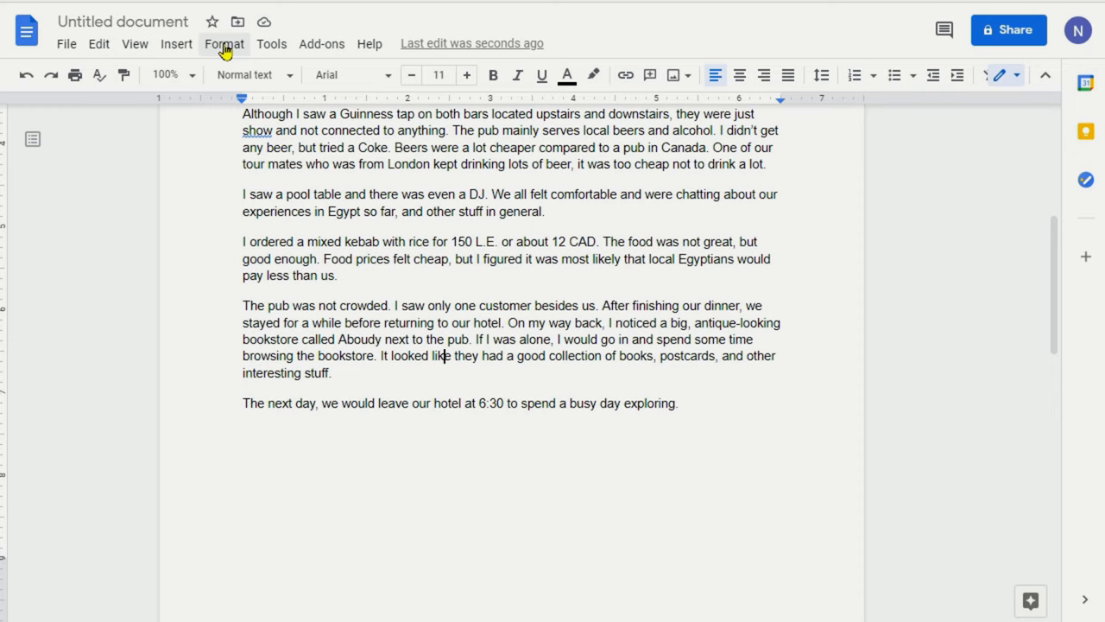
# Step: Open the Format menu to reach the line spacing options
pyautogui.click(224, 43)
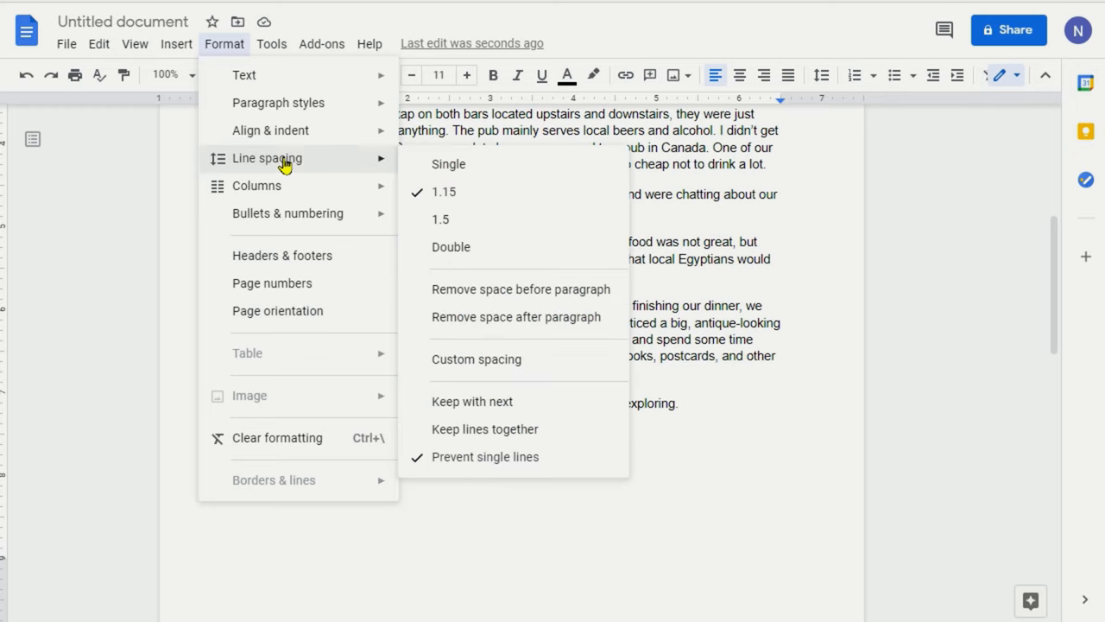
pyautogui.moveTo(467, 352)
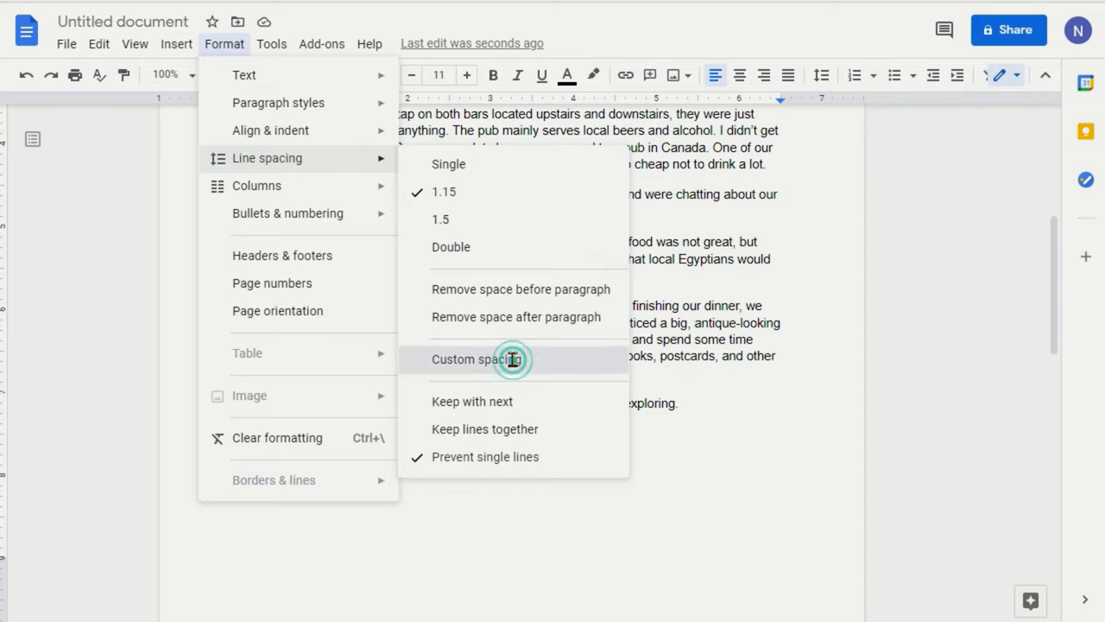
# Step: Set custom spacing for the pub paragraph to 1 pt after, keeping 12 pt before
pyautogui.click(479, 359)
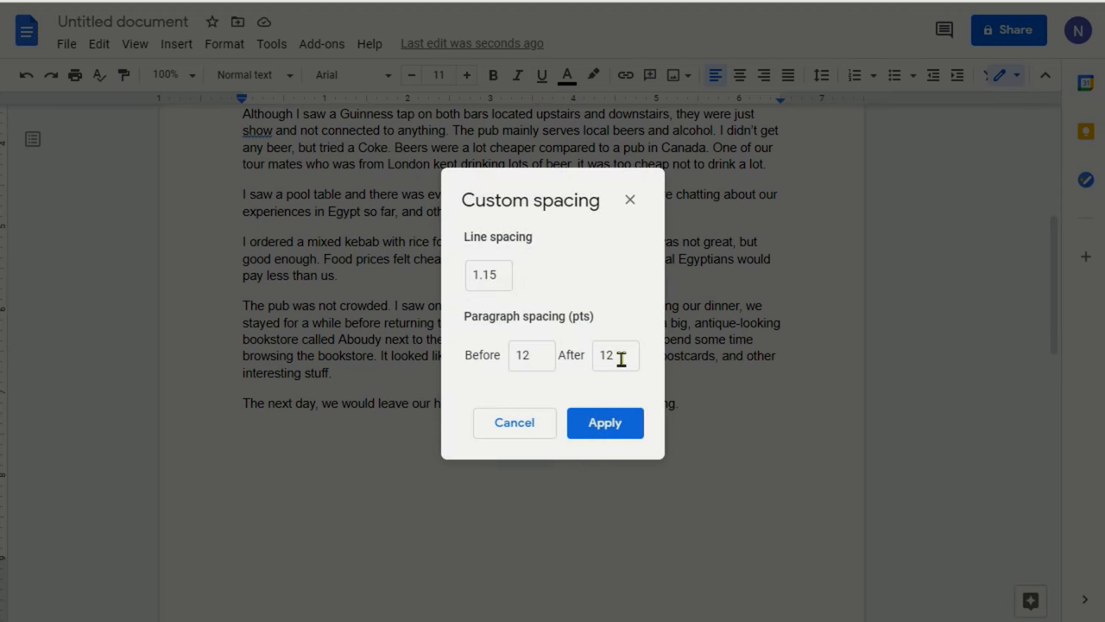
pyautogui.moveTo(546, 398)
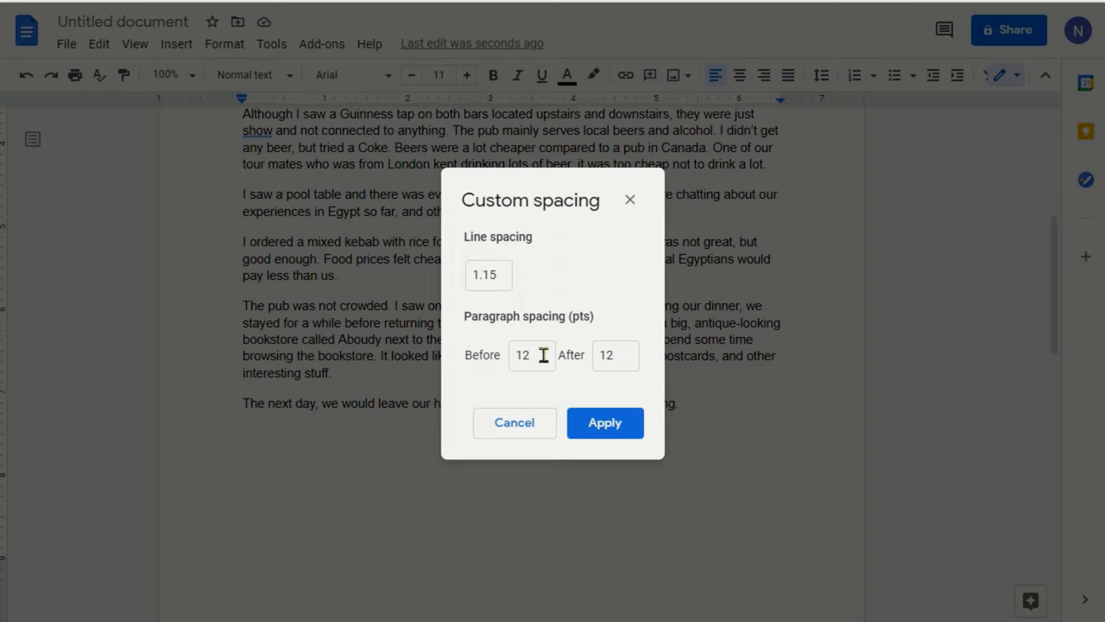
pyautogui.moveTo(584, 347)
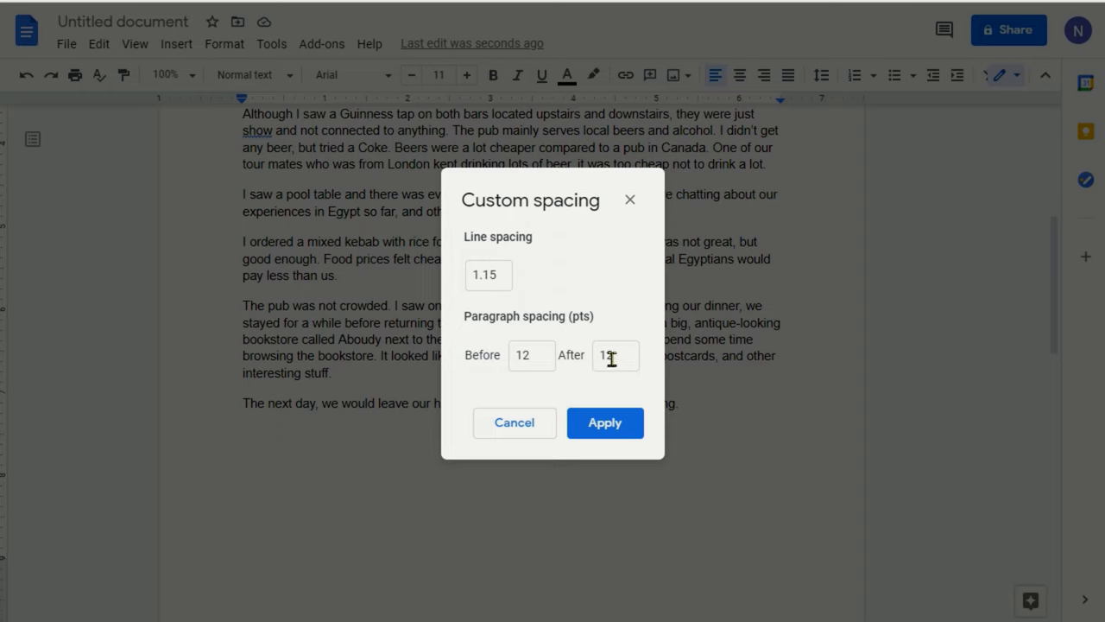
pyautogui.write('2')
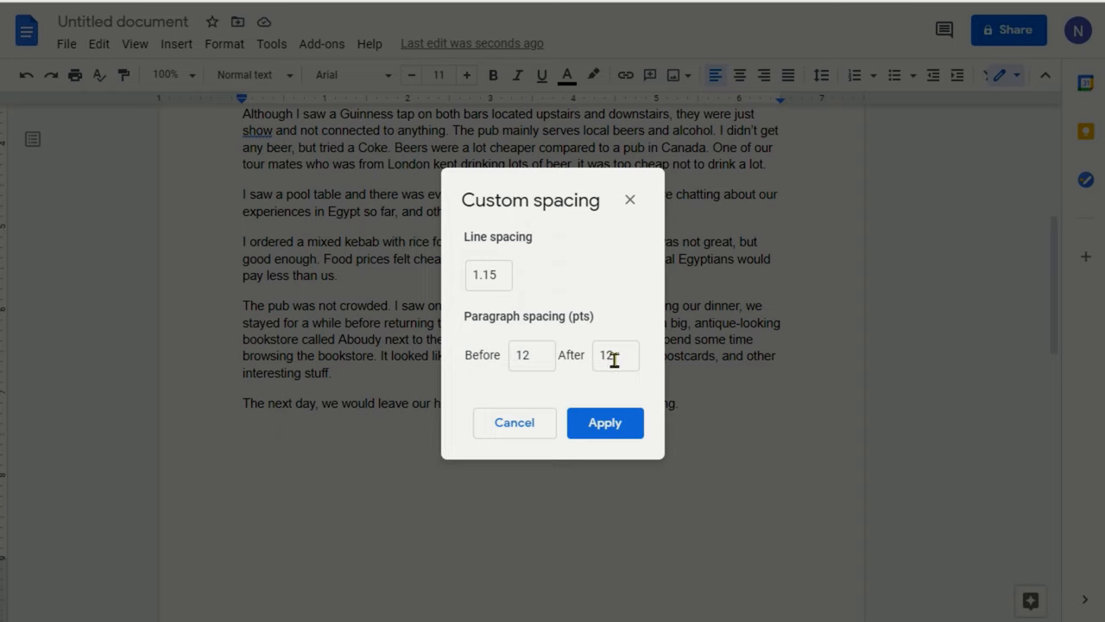
pyautogui.moveTo(614, 357)
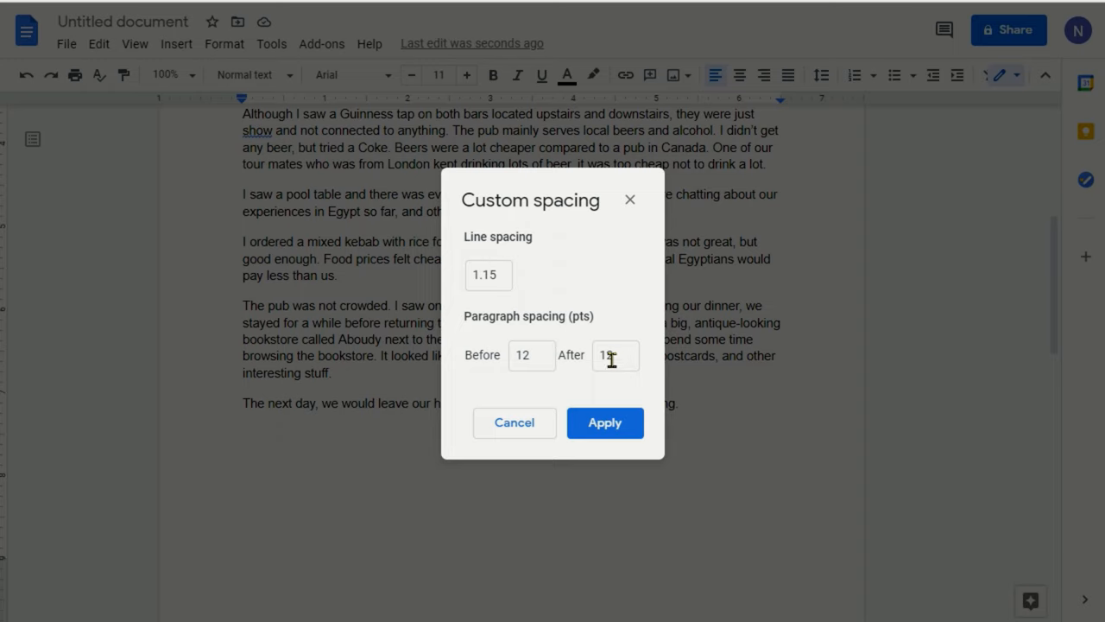
pyautogui.click(615, 355)
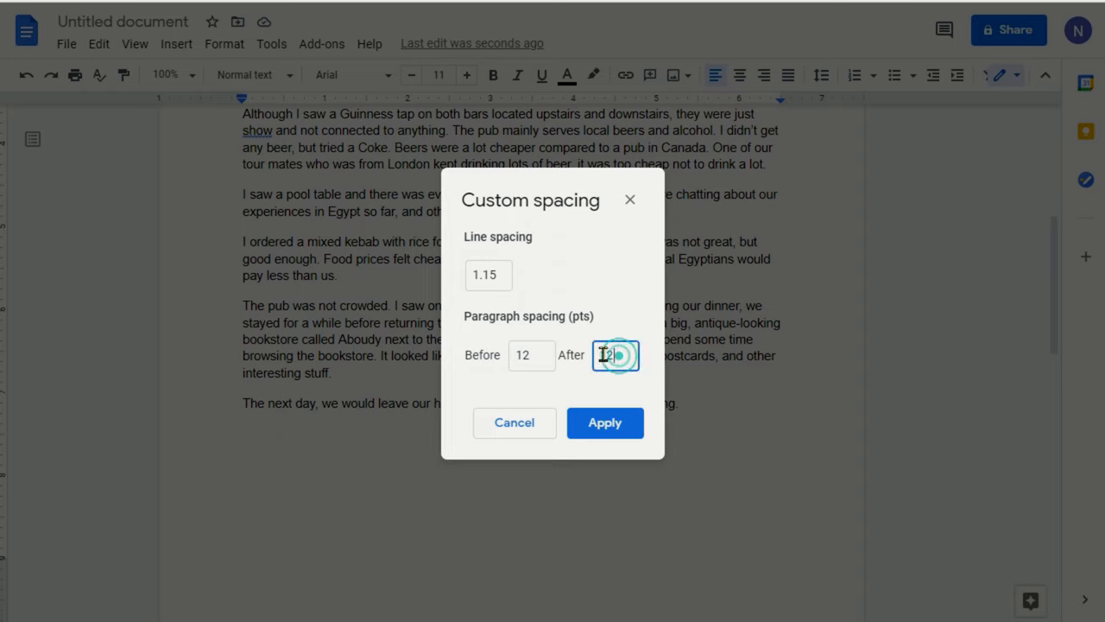
pyautogui.doubleClick(614, 354)
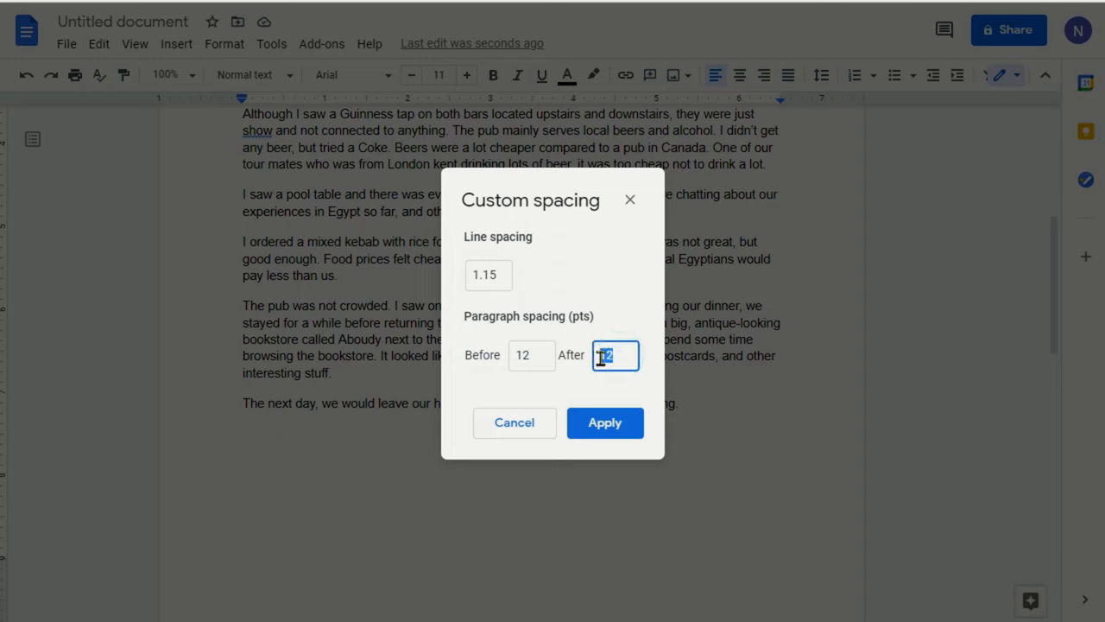
pyautogui.write('1')
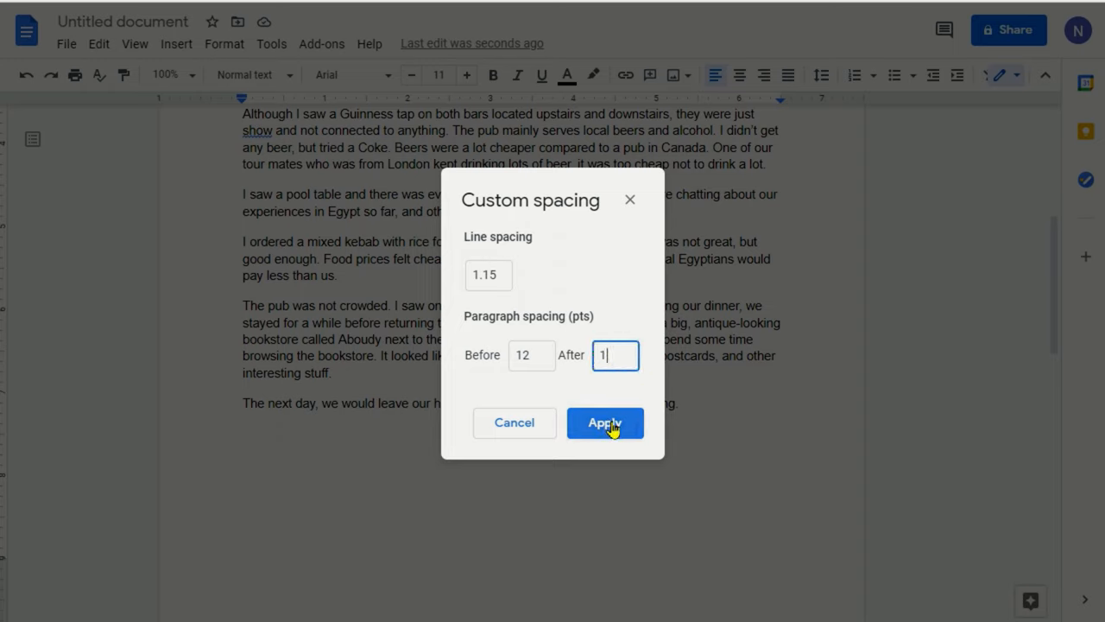
pyautogui.click(606, 423)
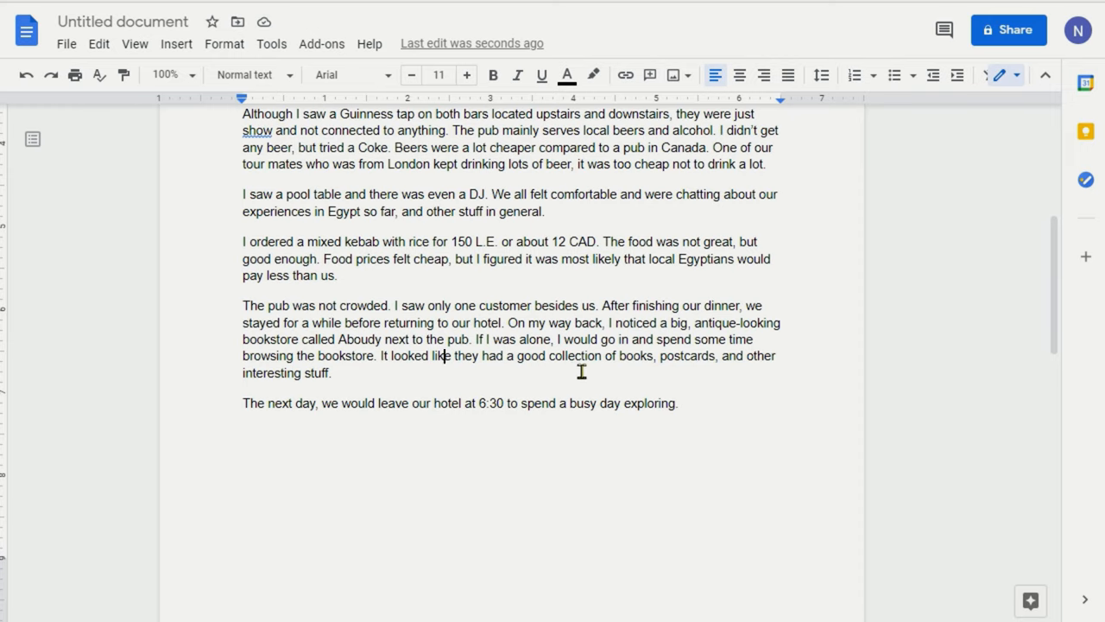
pyautogui.moveTo(574, 363)
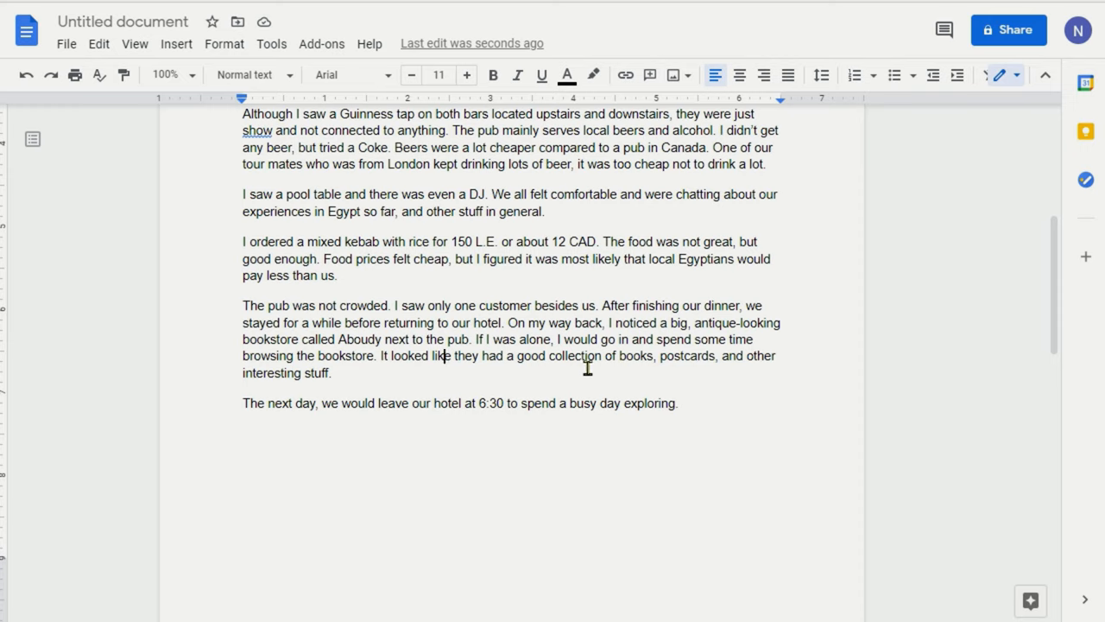
pyautogui.moveTo(517, 337)
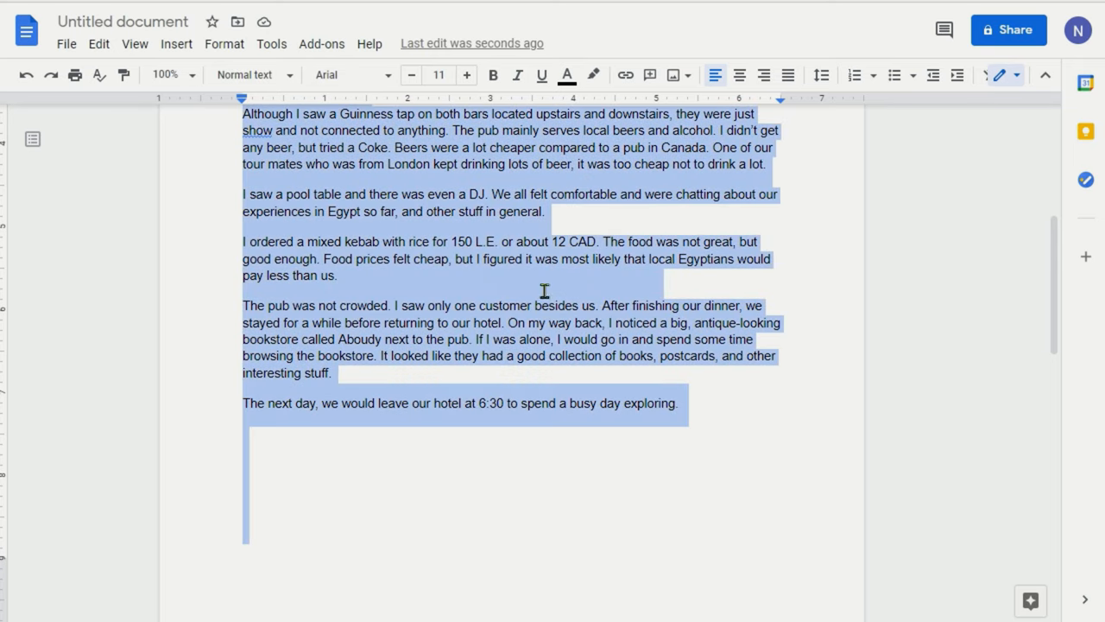
# Step: Apply Clear formatting to the selected post, then deselect the text
pyautogui.click(224, 43)
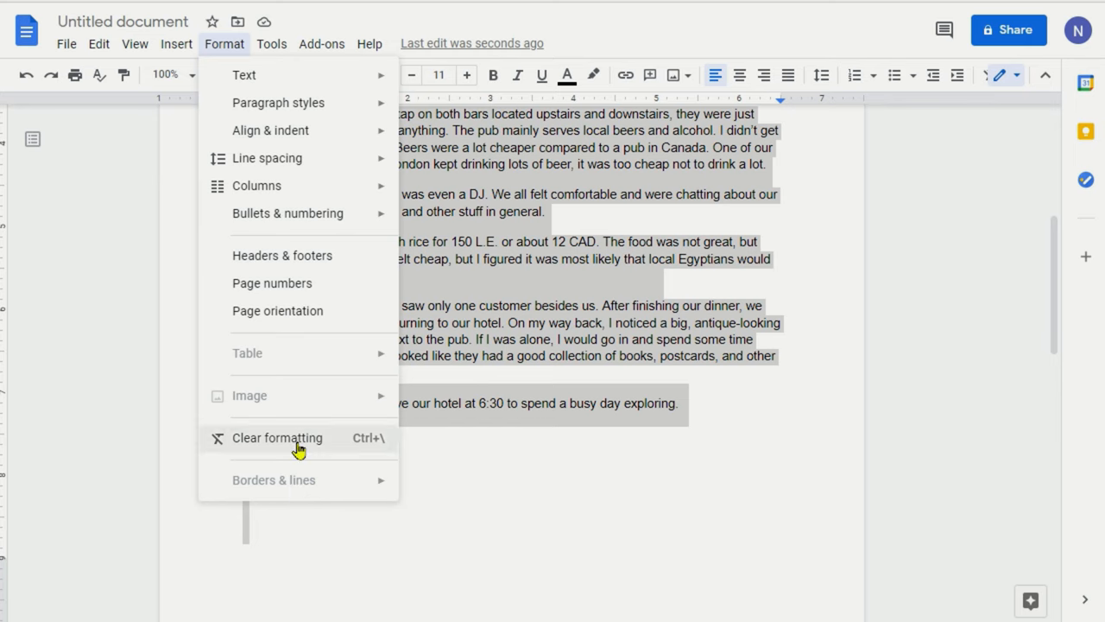
pyautogui.click(277, 438)
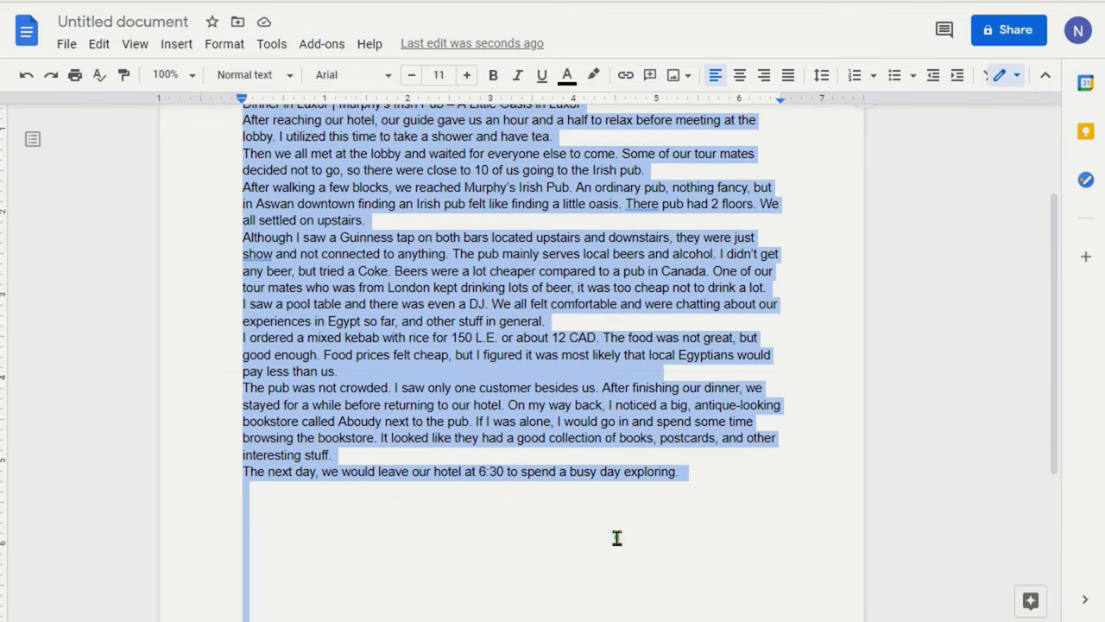
pyautogui.click(26, 75)
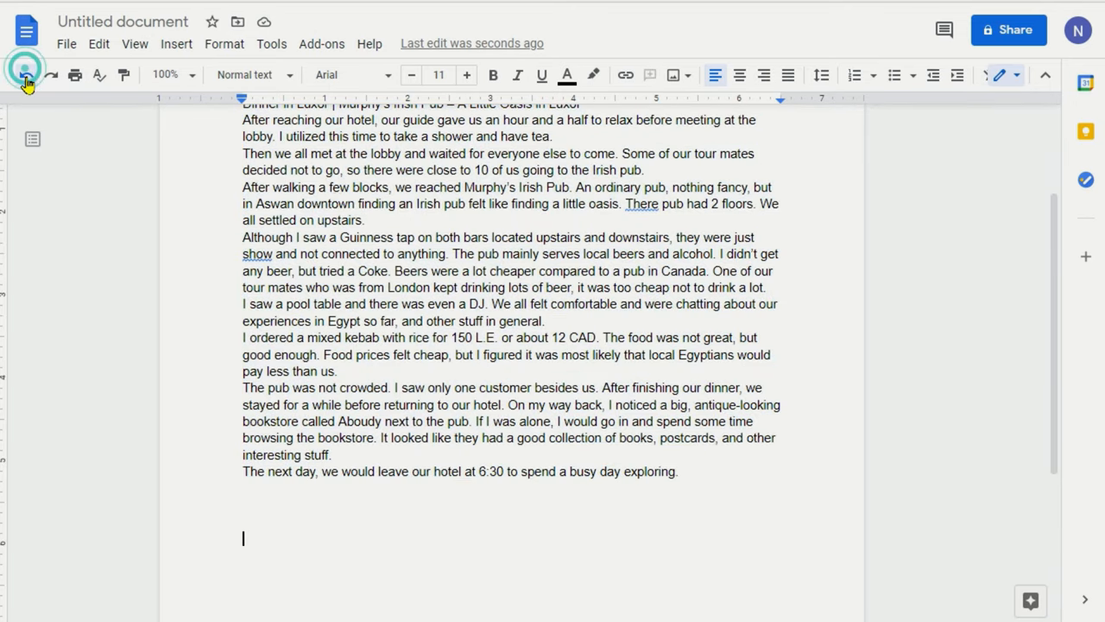